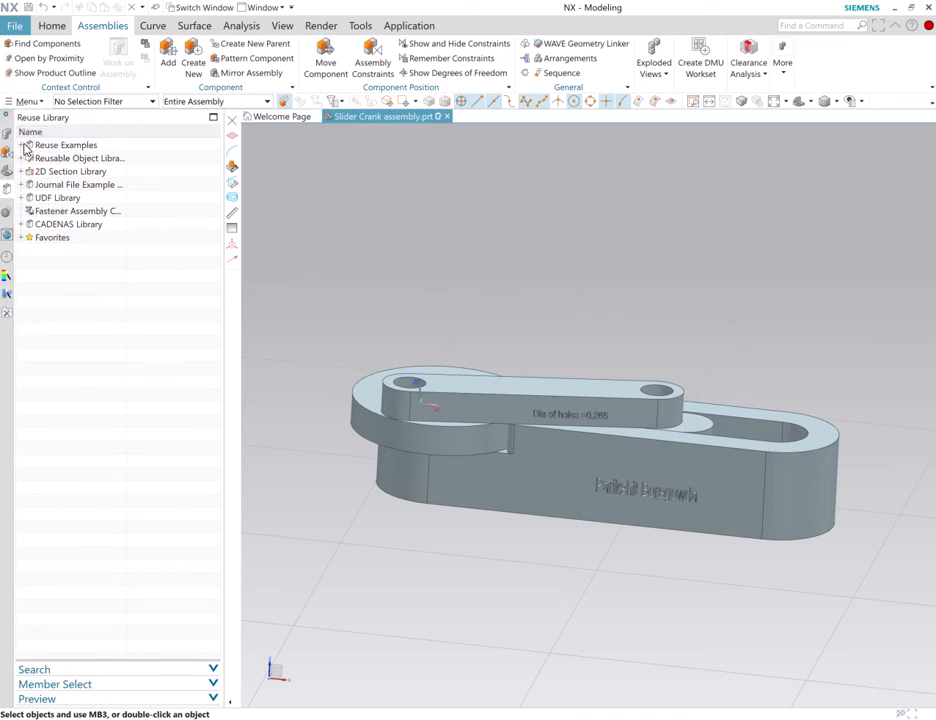
Expand Reuse Examples > Standard Parts > ANSI Inch > Screw to reach the hex head screws.
click(22, 144)
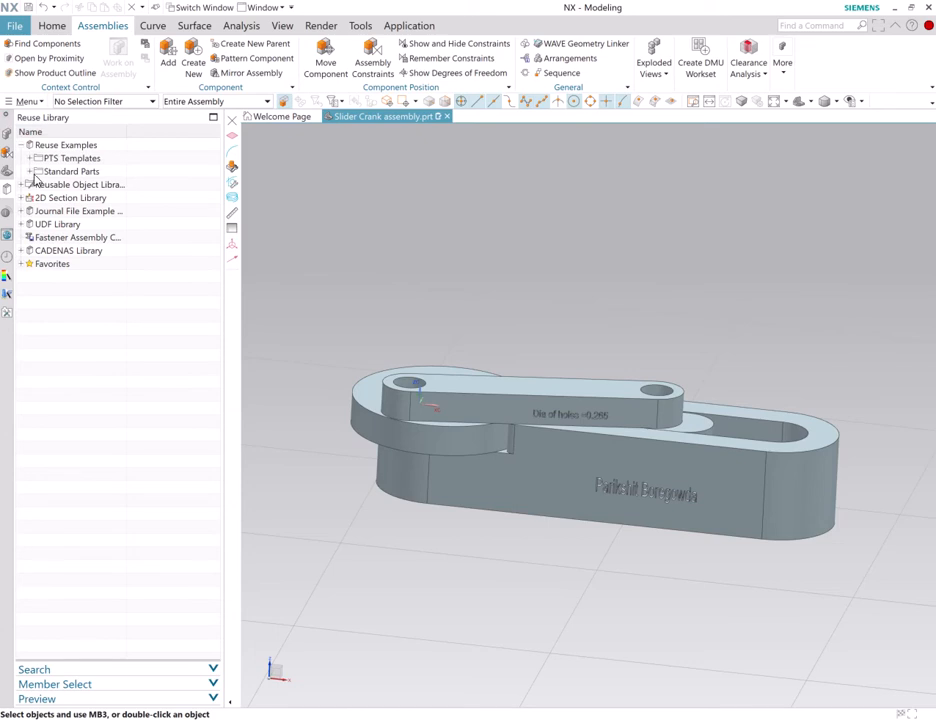
click(28, 172)
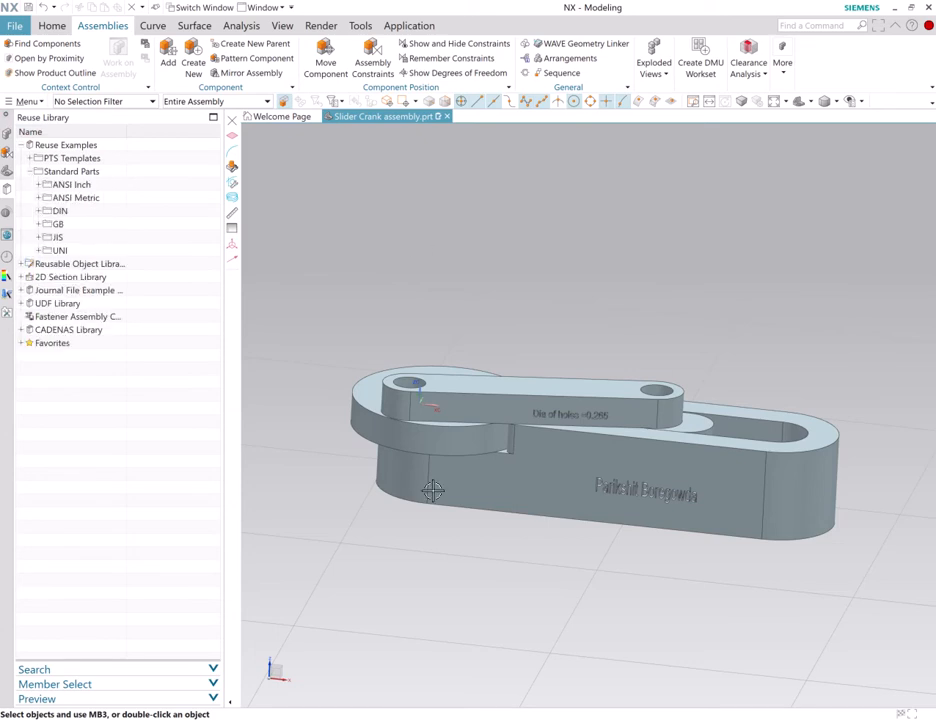
click(38, 184)
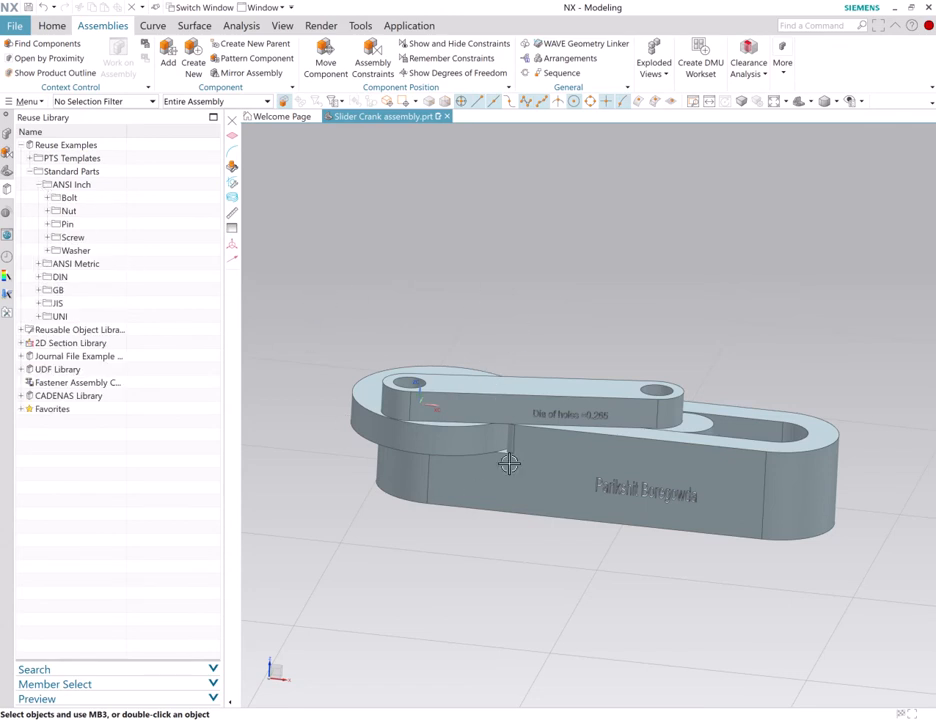
mouse_move(392, 364)
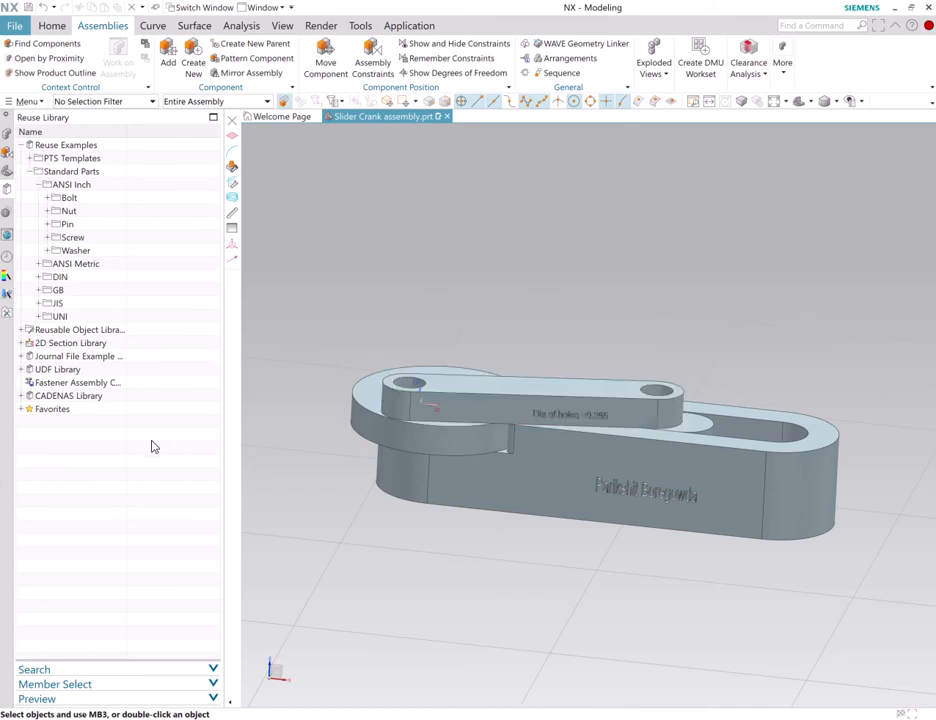
click(48, 236)
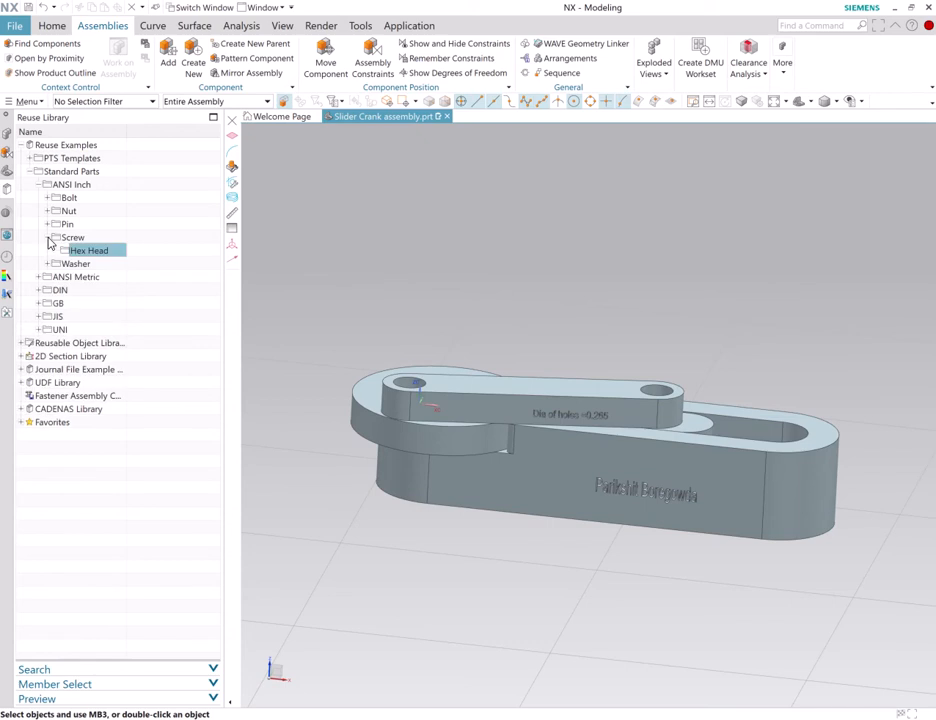
mouse_move(88, 250)
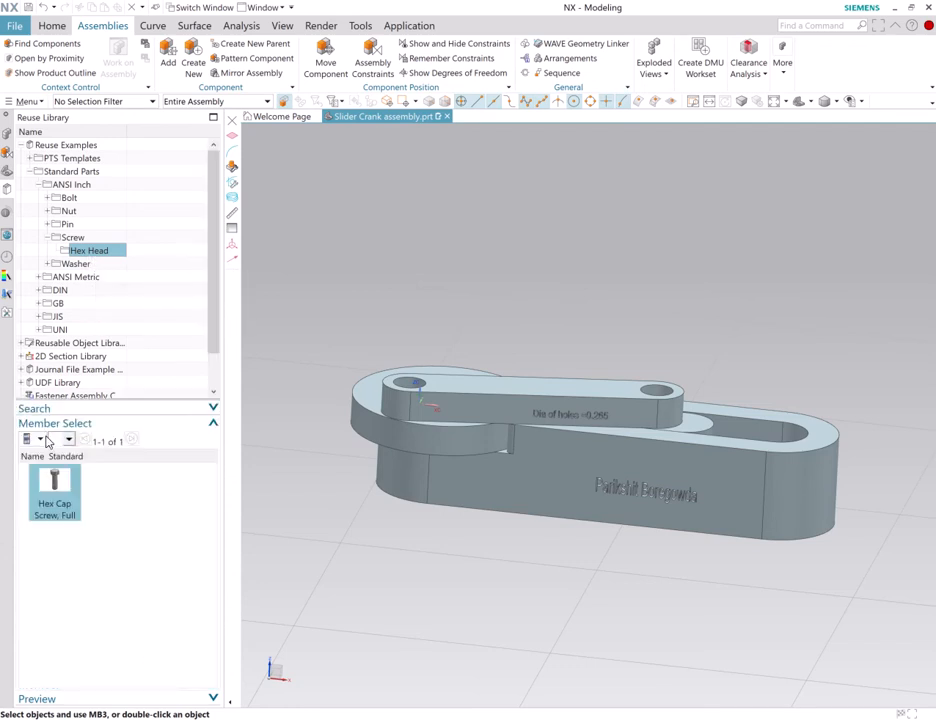
mouse_move(56, 490)
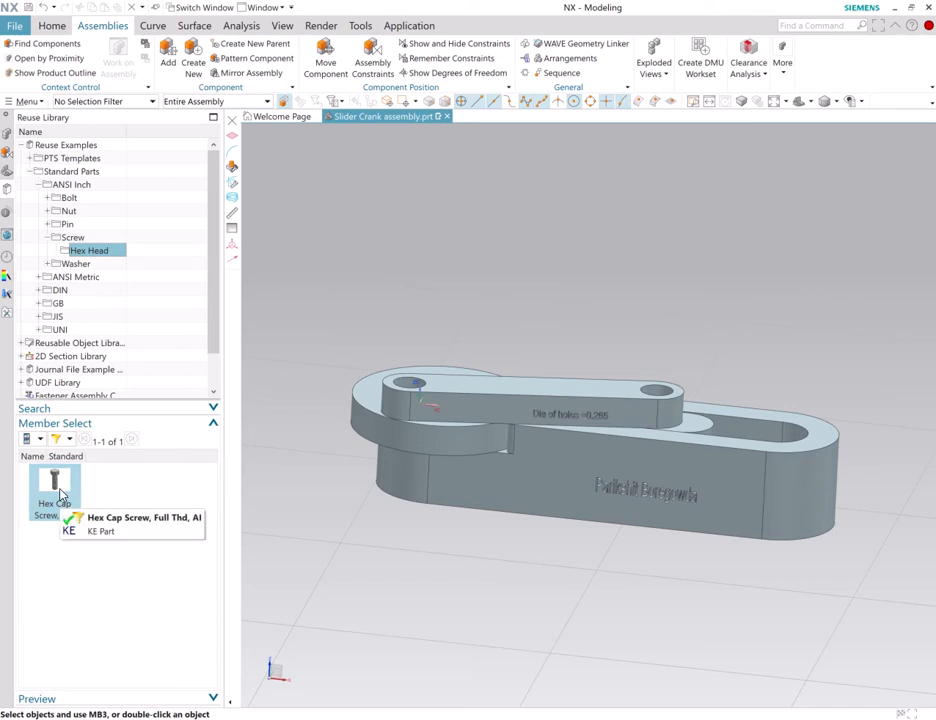
Drag the Hex Cap Screw into the assembly with Size 1/4 and Length 1/2 and confirm.
drag(56, 486, 330, 470)
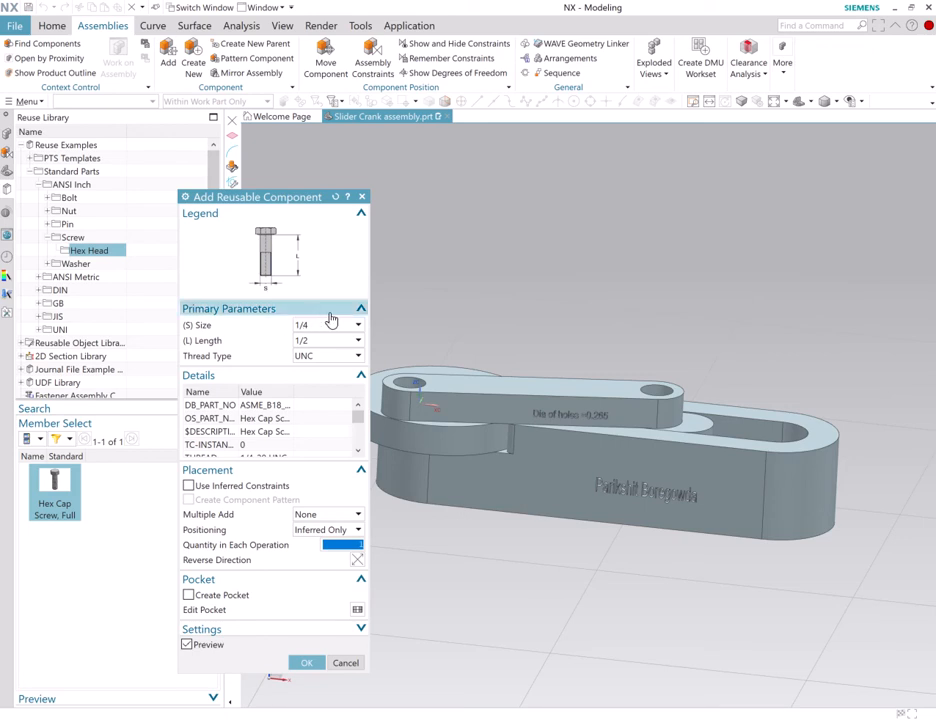
click(354, 324)
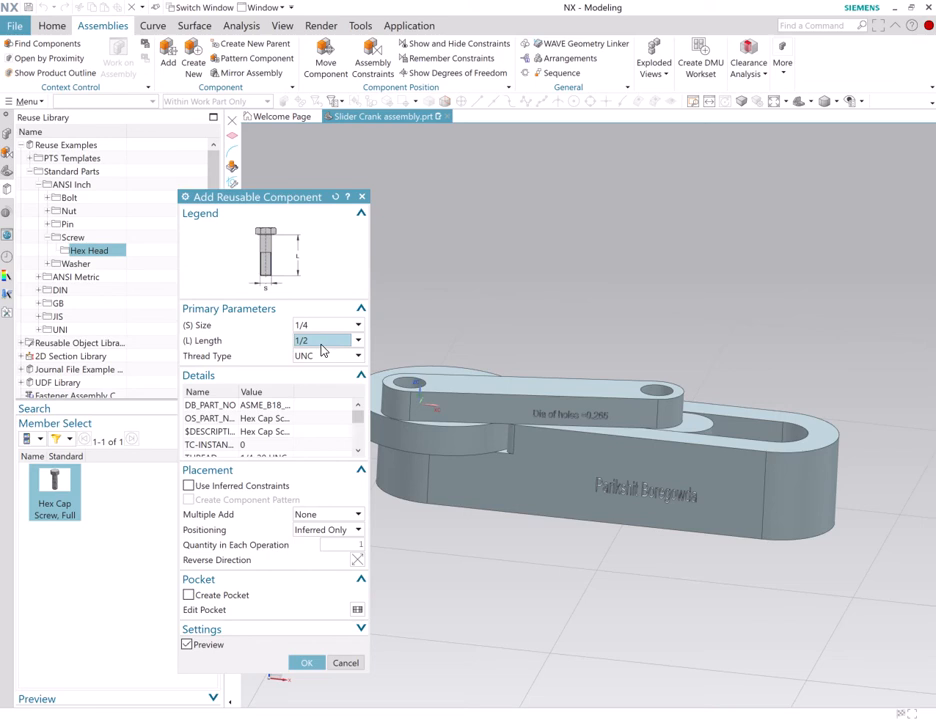
mouse_move(308, 368)
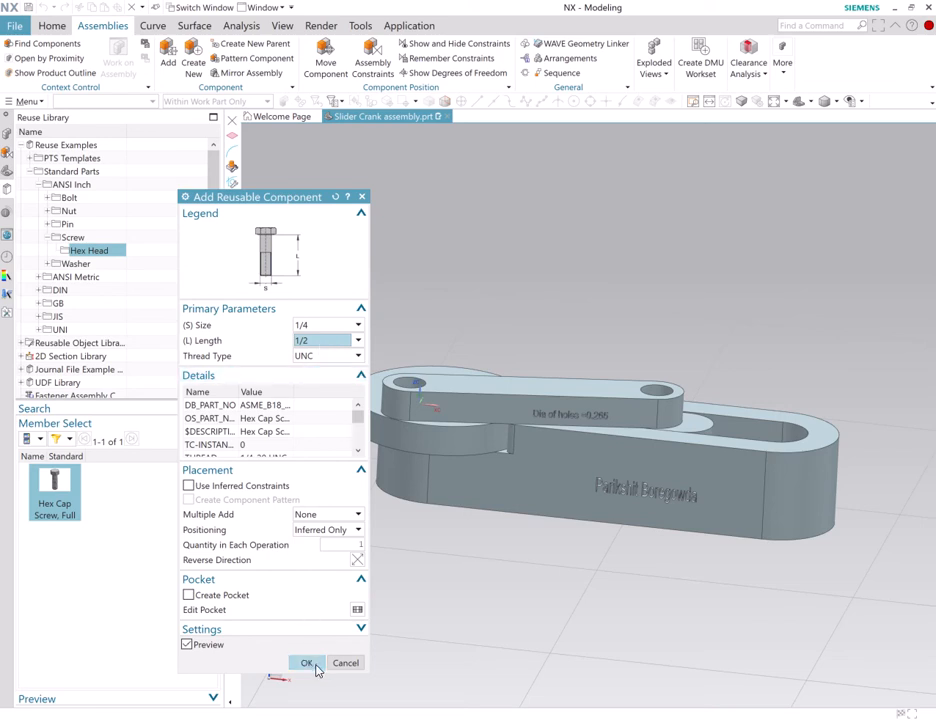
mouse_move(292, 216)
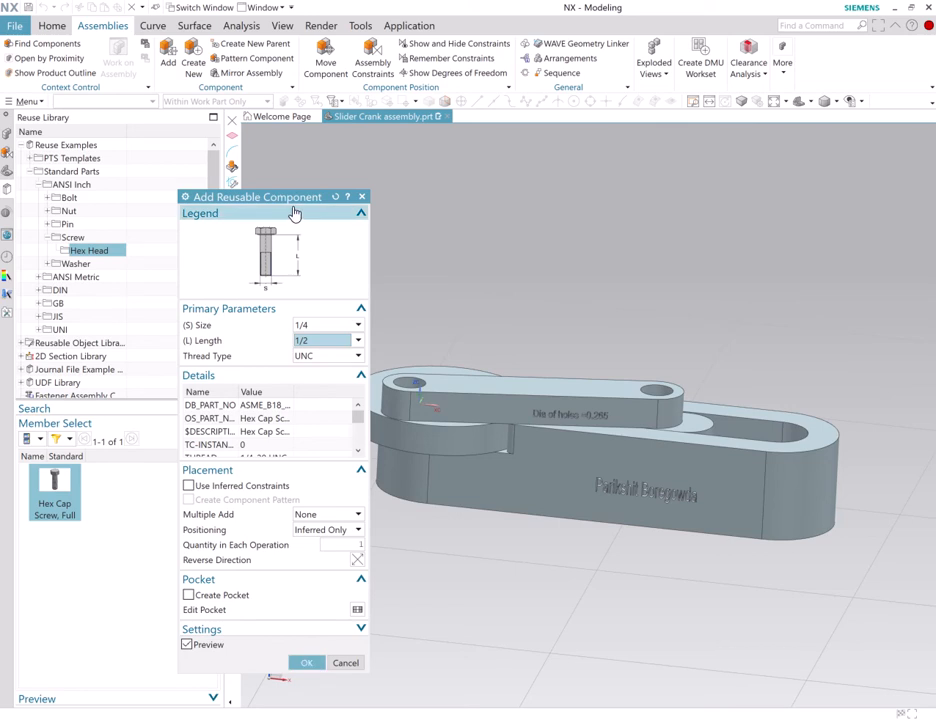
click(362, 212)
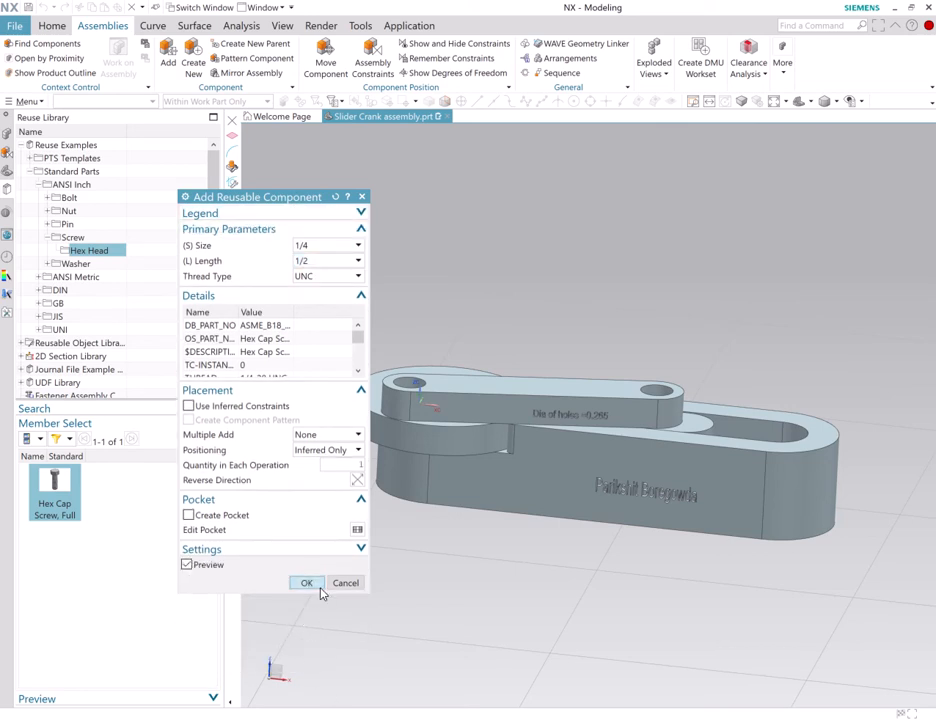
click(308, 582)
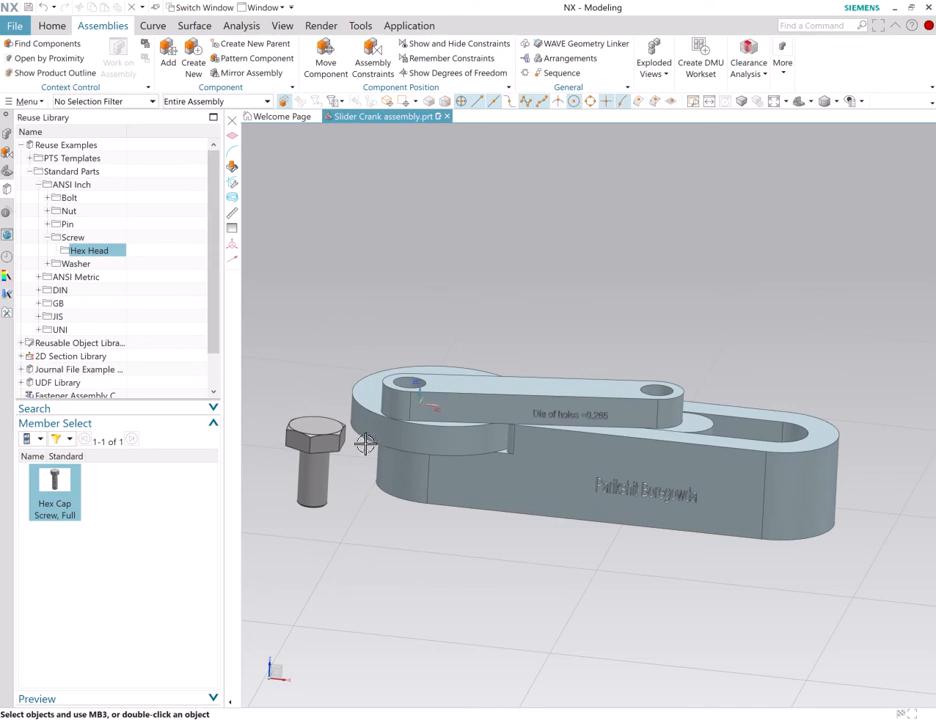
mouse_move(428, 390)
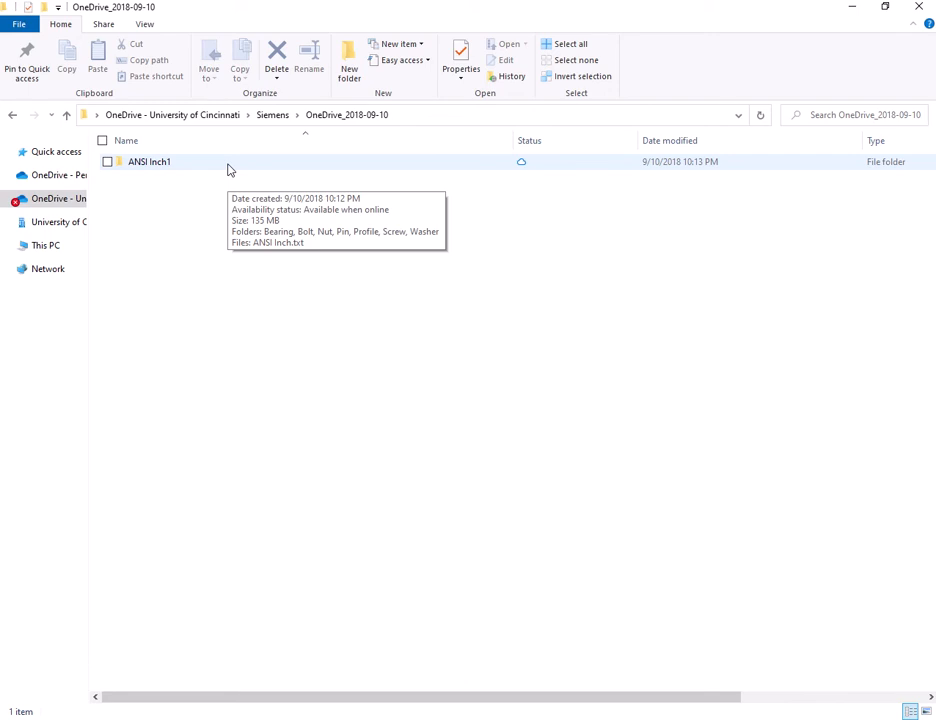
mouse_move(216, 168)
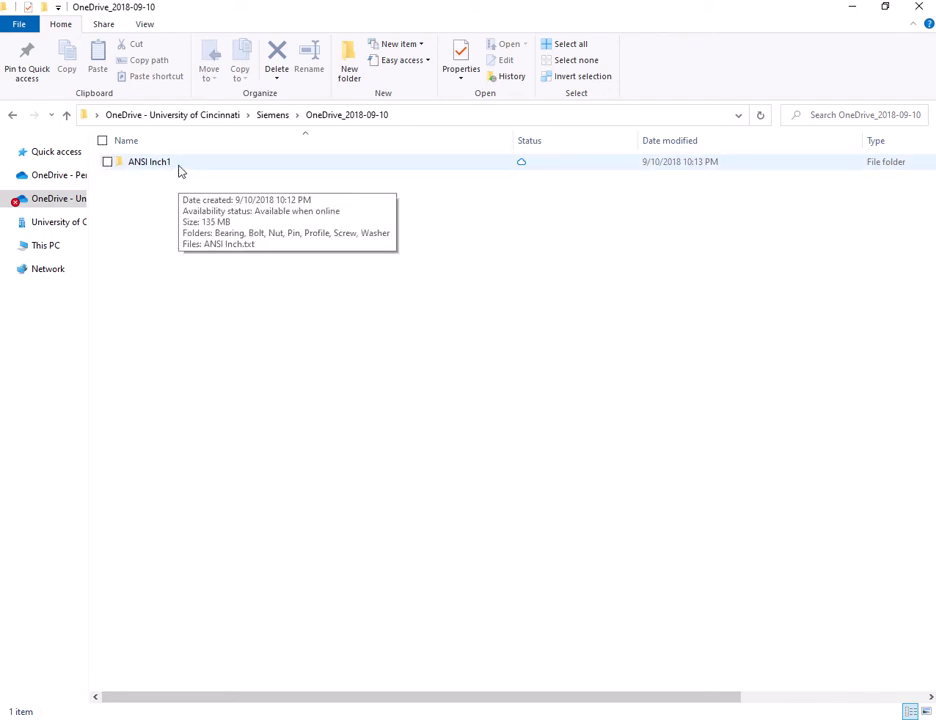
Browse into ANSI Inch1 > Screw > Fillister Head and select the cap screw part and bitmap files.
double_click(142, 160)
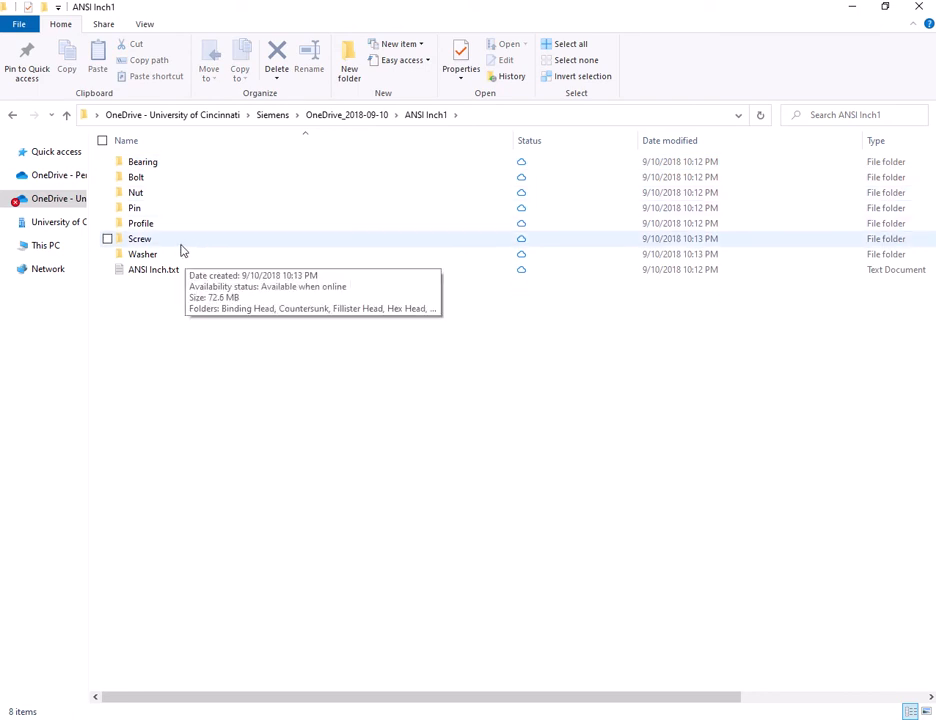
double_click(140, 238)
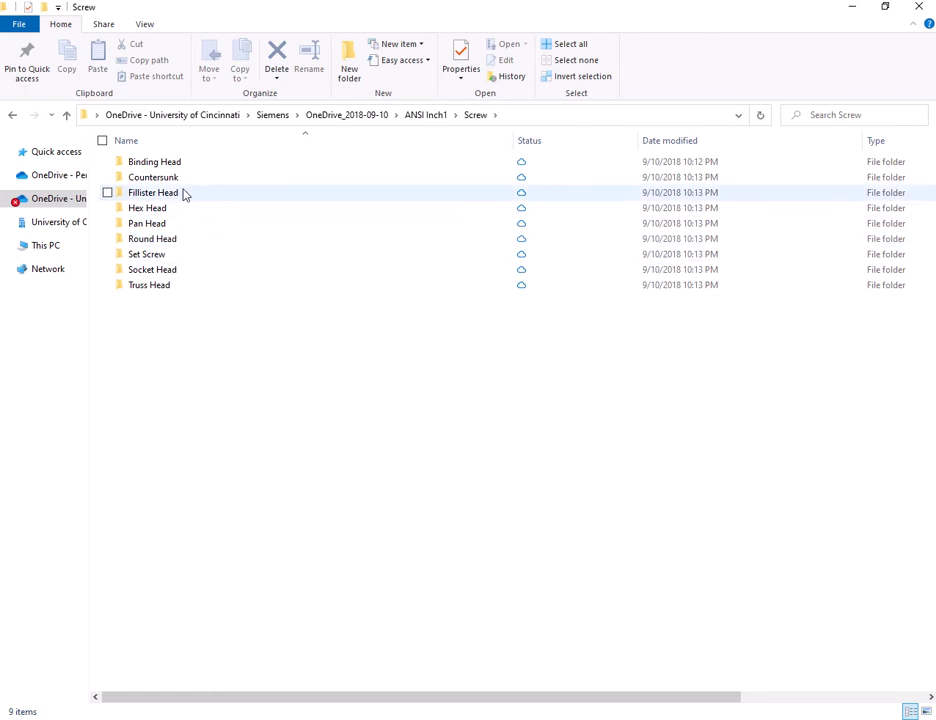
mouse_move(184, 192)
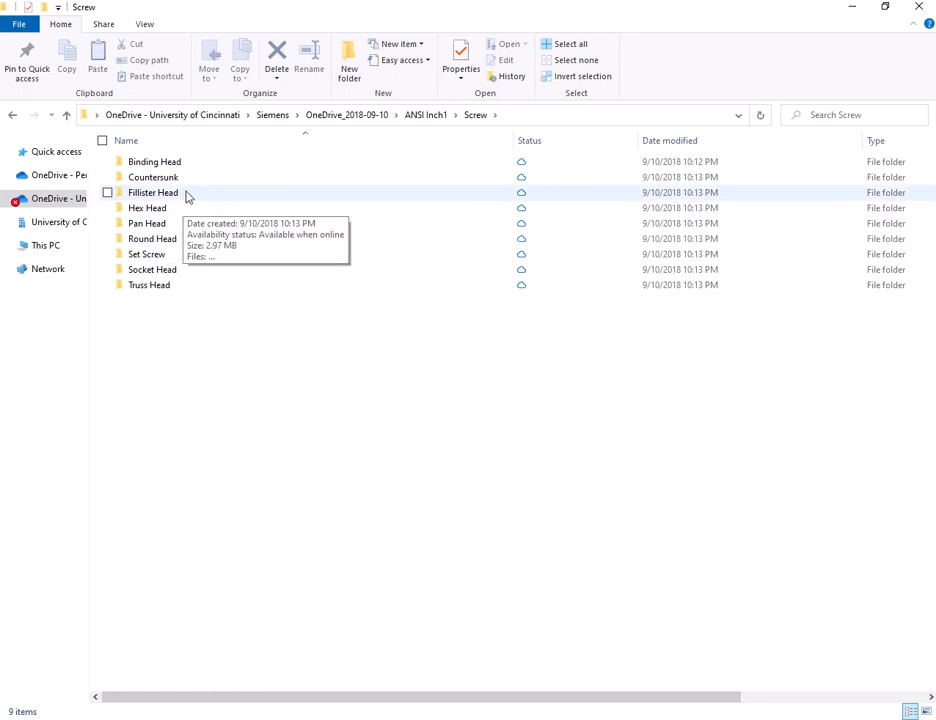
double_click(152, 192)
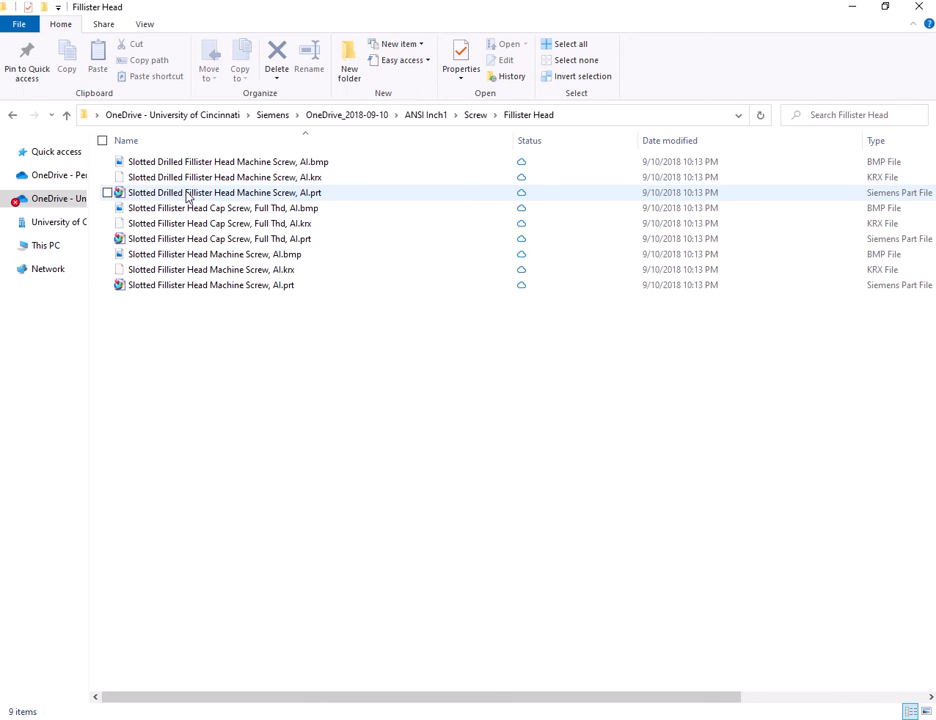
click(218, 238)
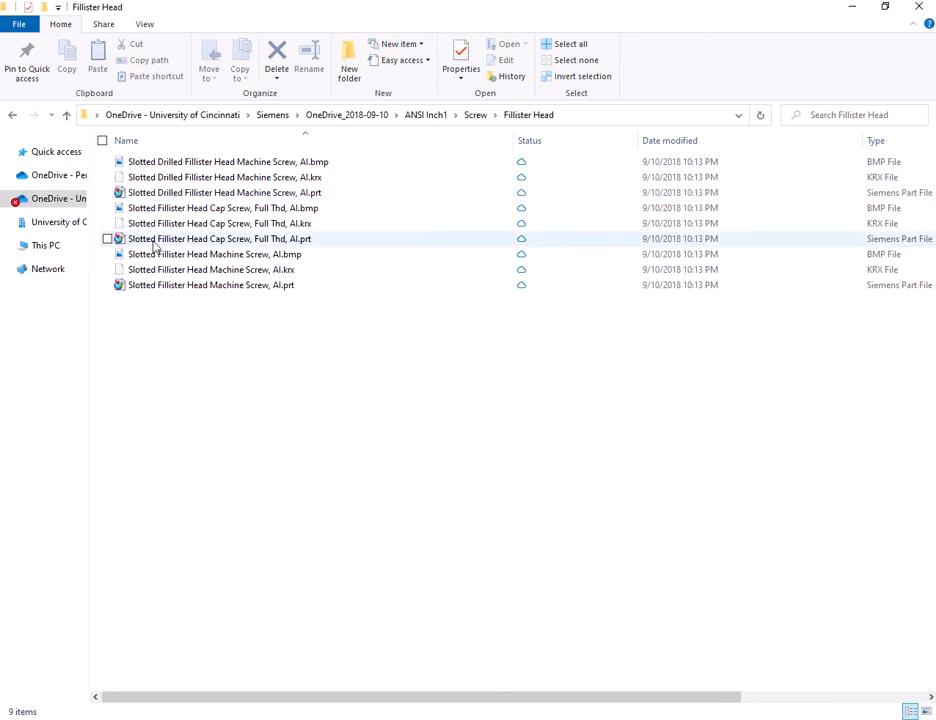
click(224, 192)
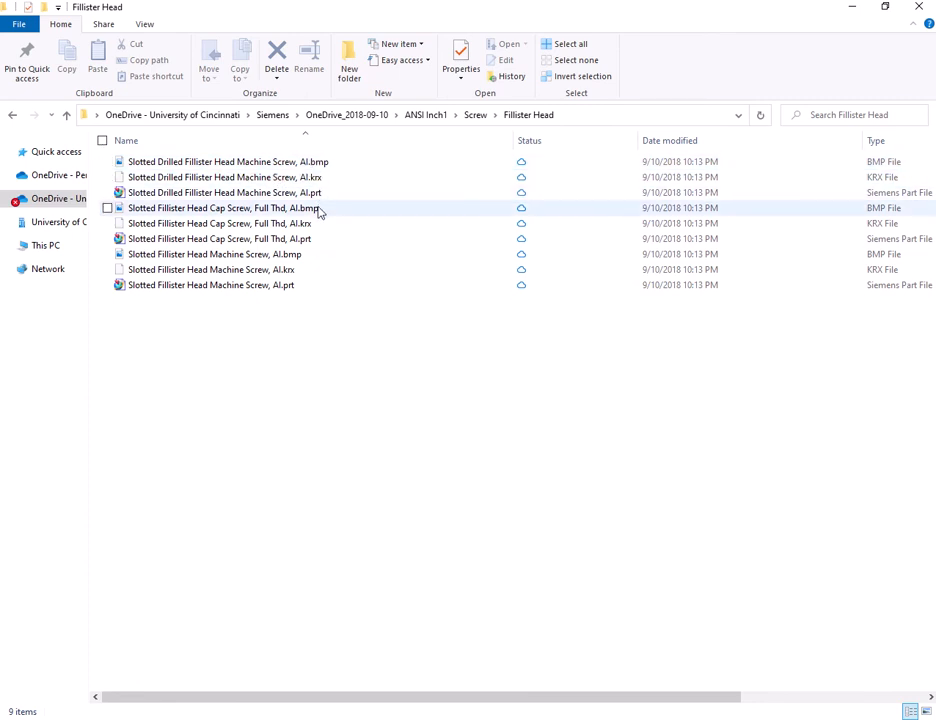
mouse_move(320, 210)
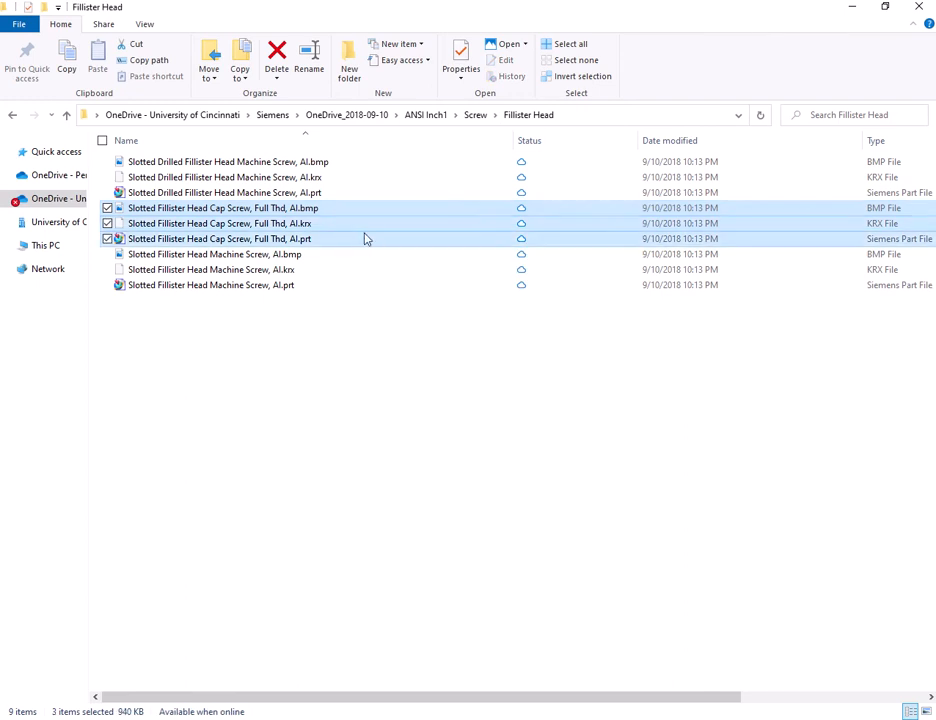
mouse_move(252, 214)
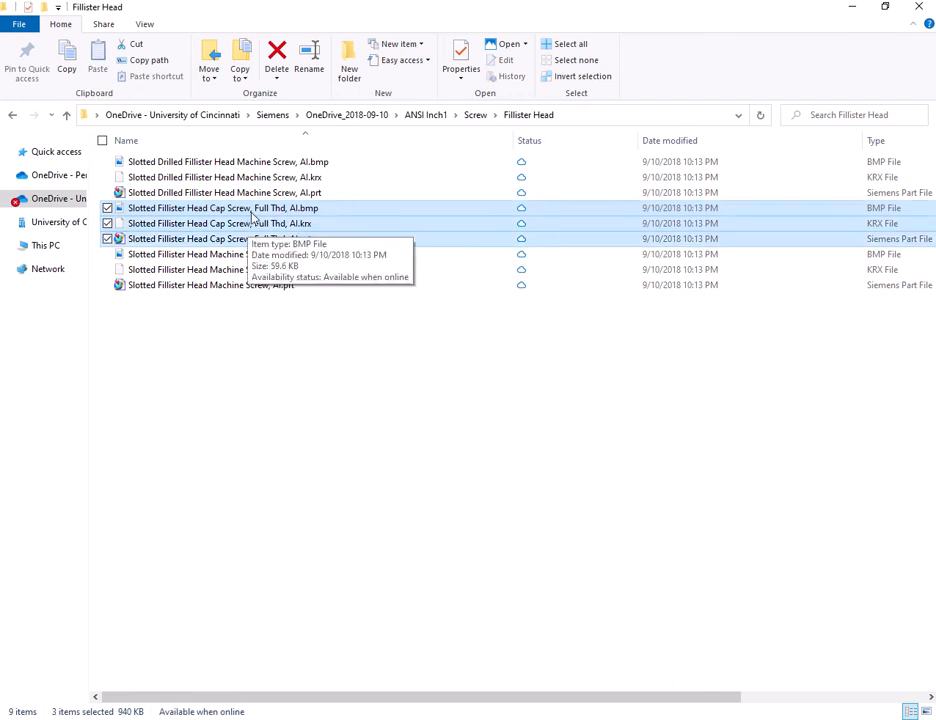
mouse_move(312, 232)
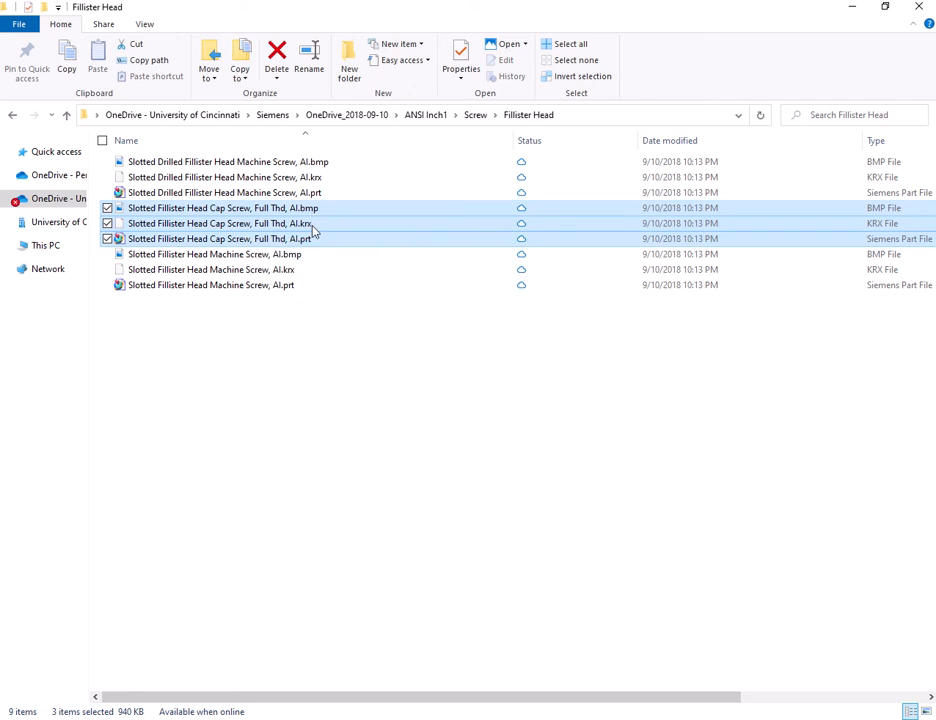
mouse_move(312, 238)
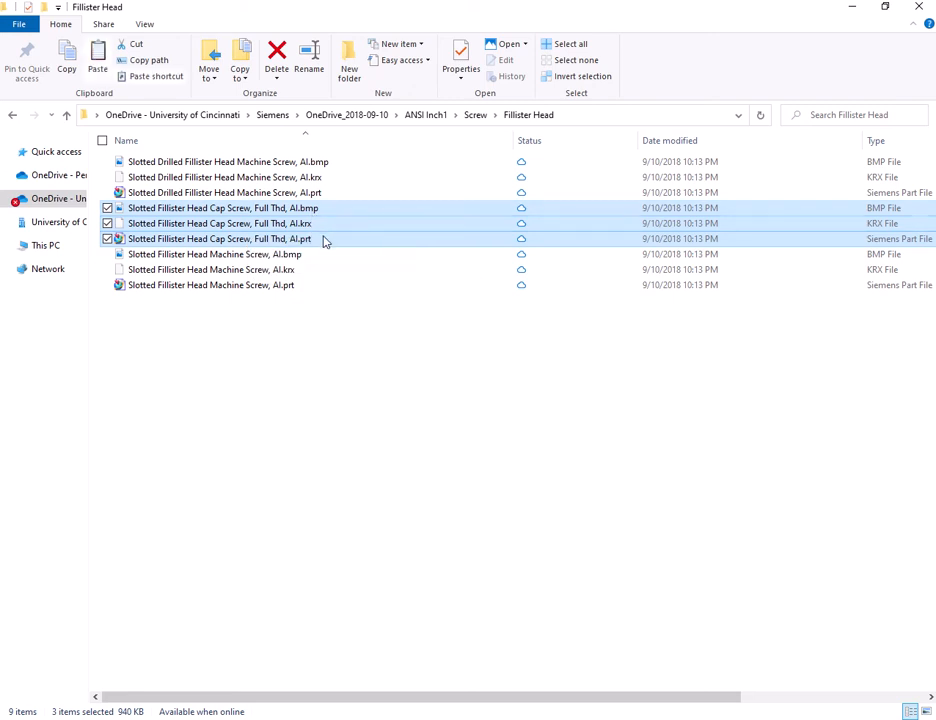
mouse_move(404, 496)
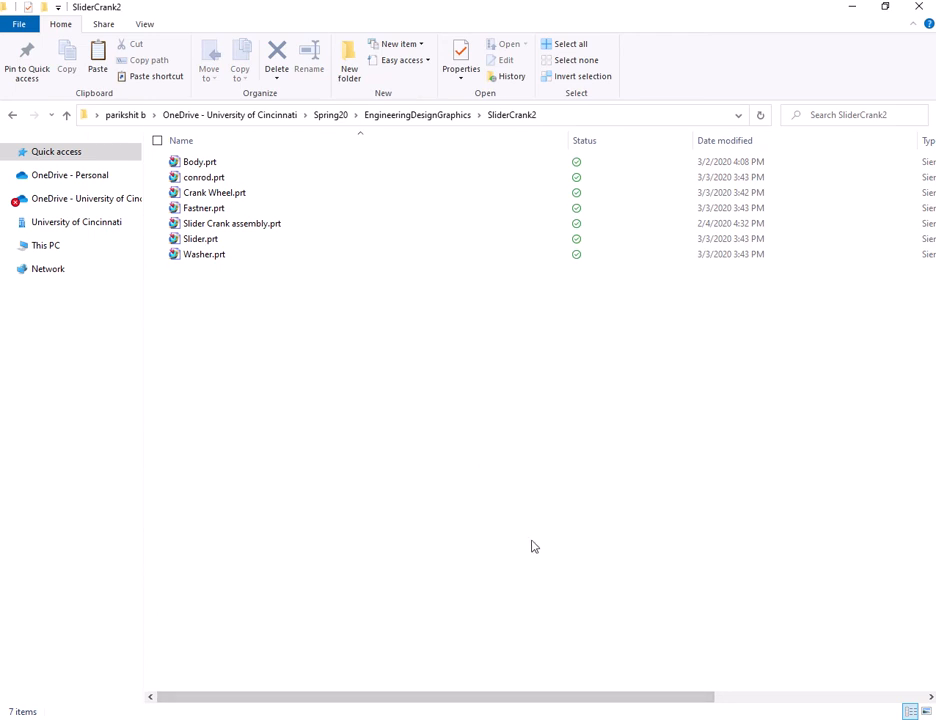
mouse_move(576, 544)
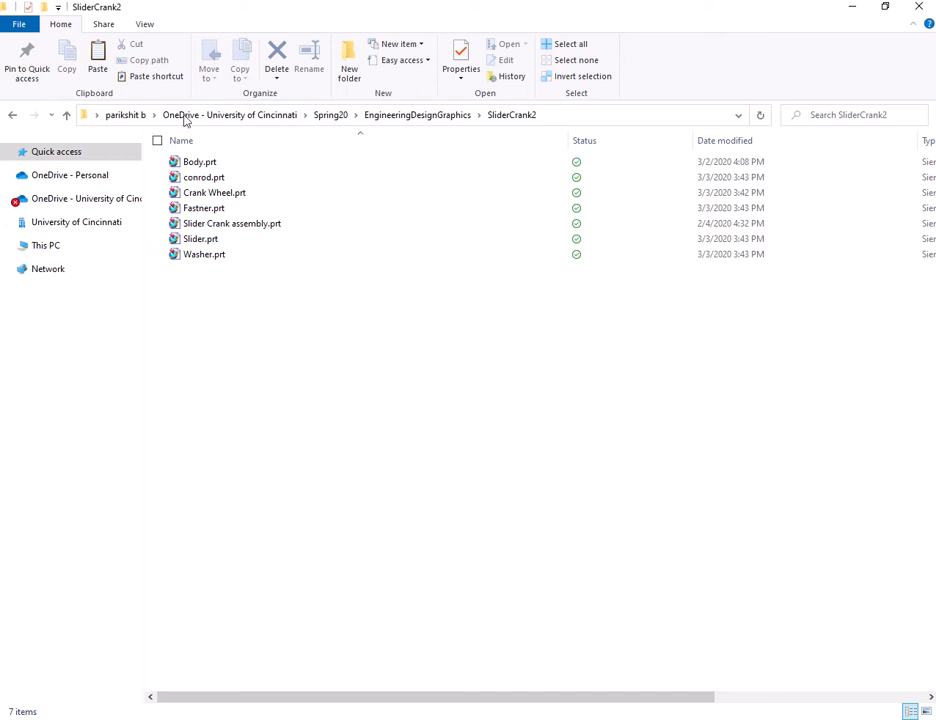
mouse_move(264, 350)
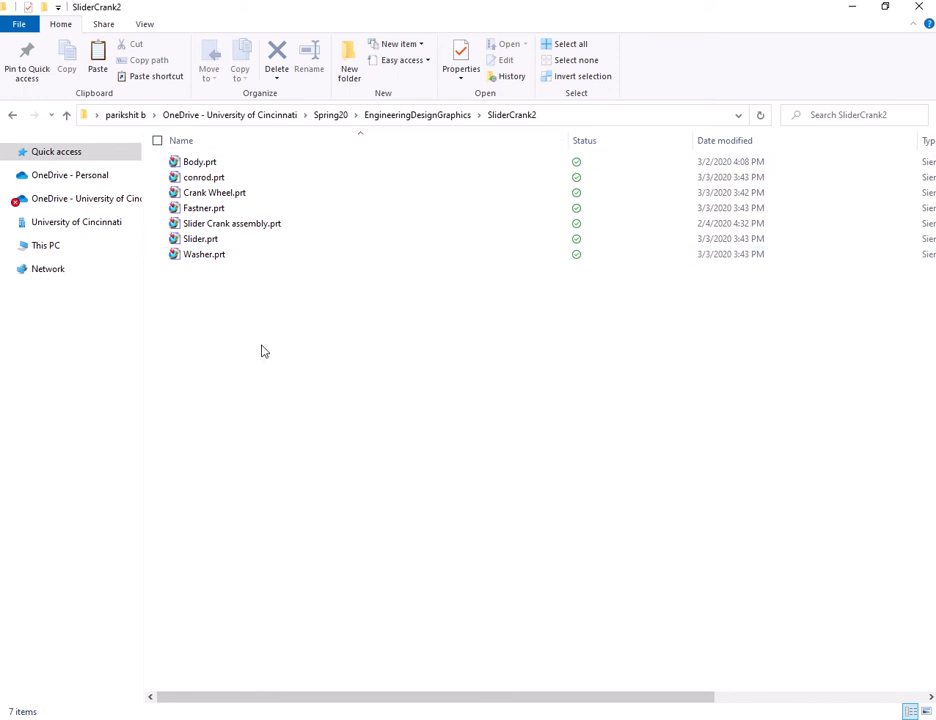
Paste the copied cap screw files into the SliderCrank2 folder and return to the NX assembly.
right_click(264, 352)
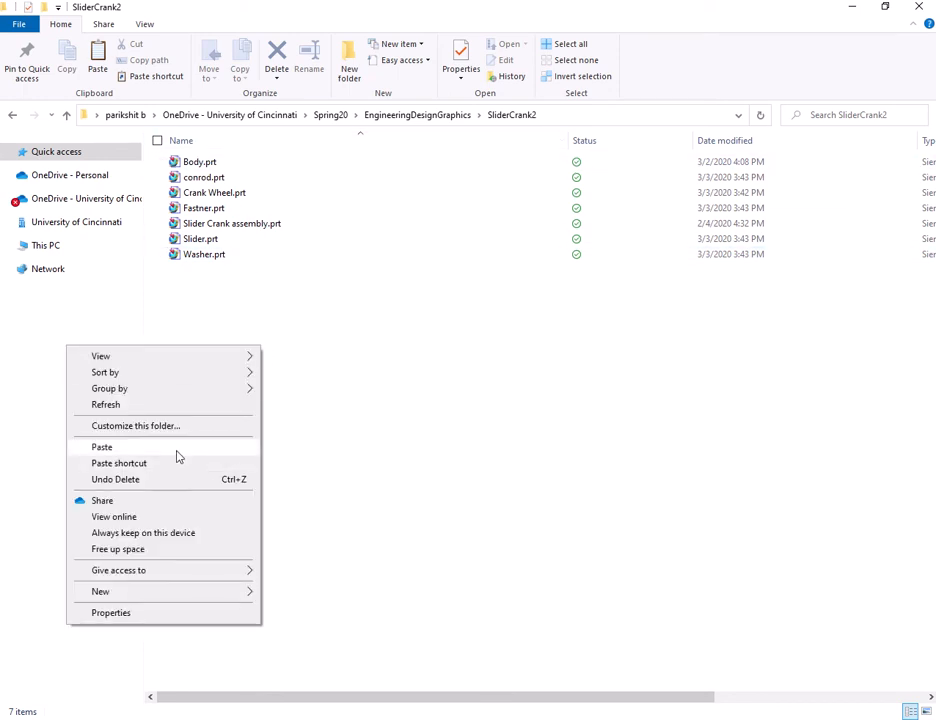
click(378, 486)
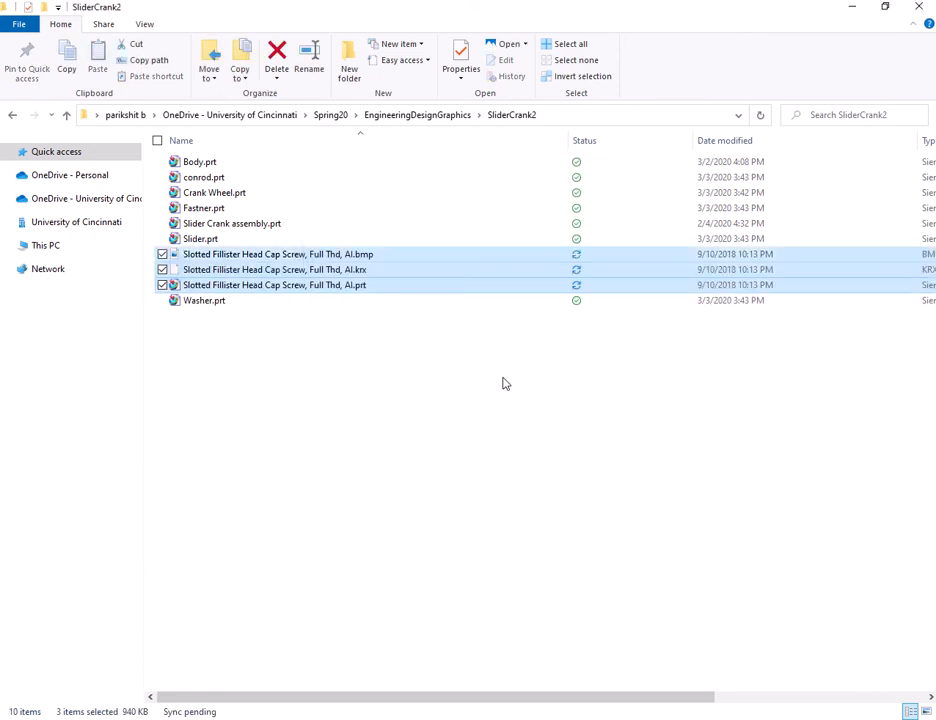
mouse_move(408, 412)
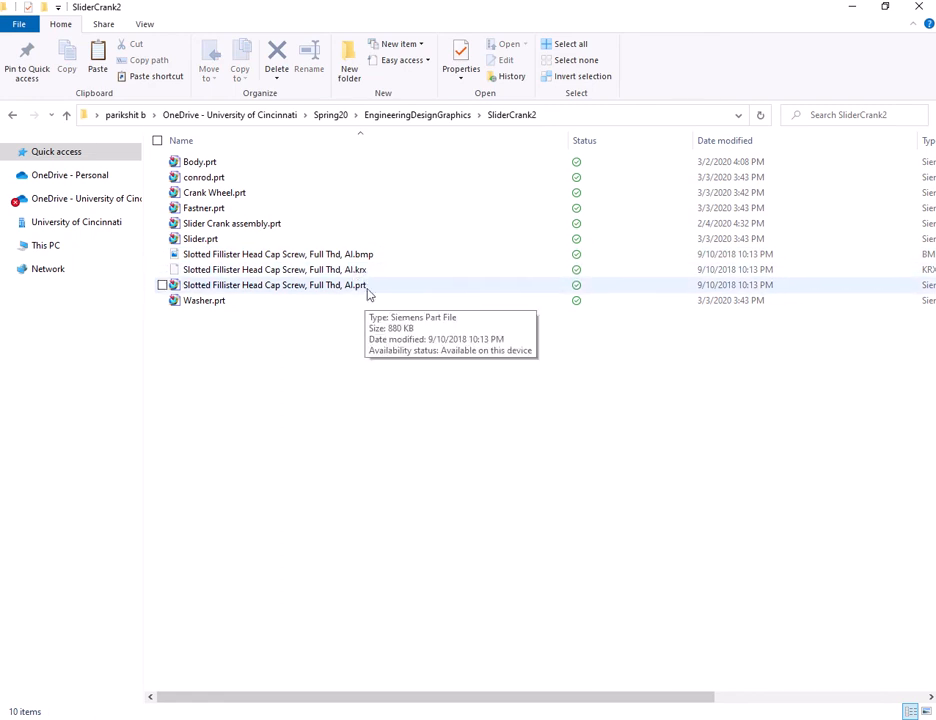
mouse_move(380, 284)
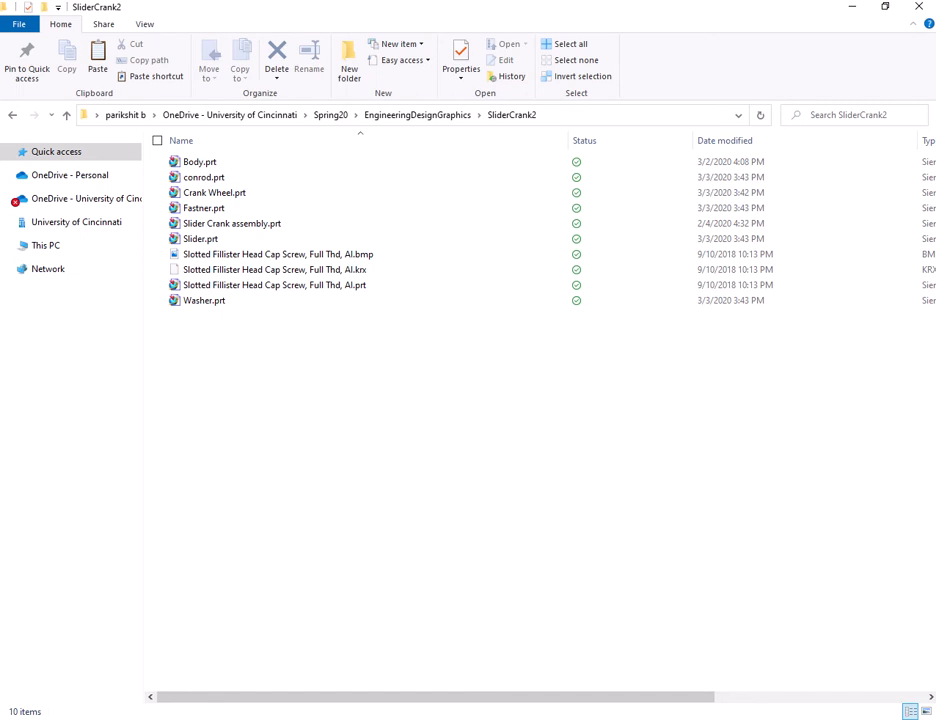
double_click(232, 224)
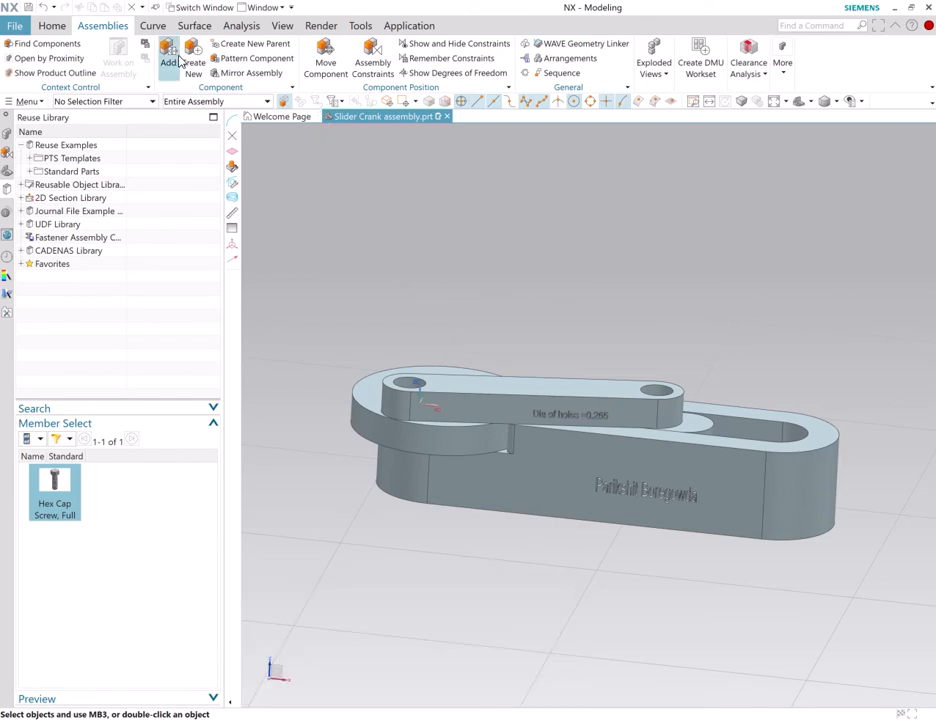
Start Add Component, collapse Loaded Parts and browse for the cap screw part file.
click(176, 52)
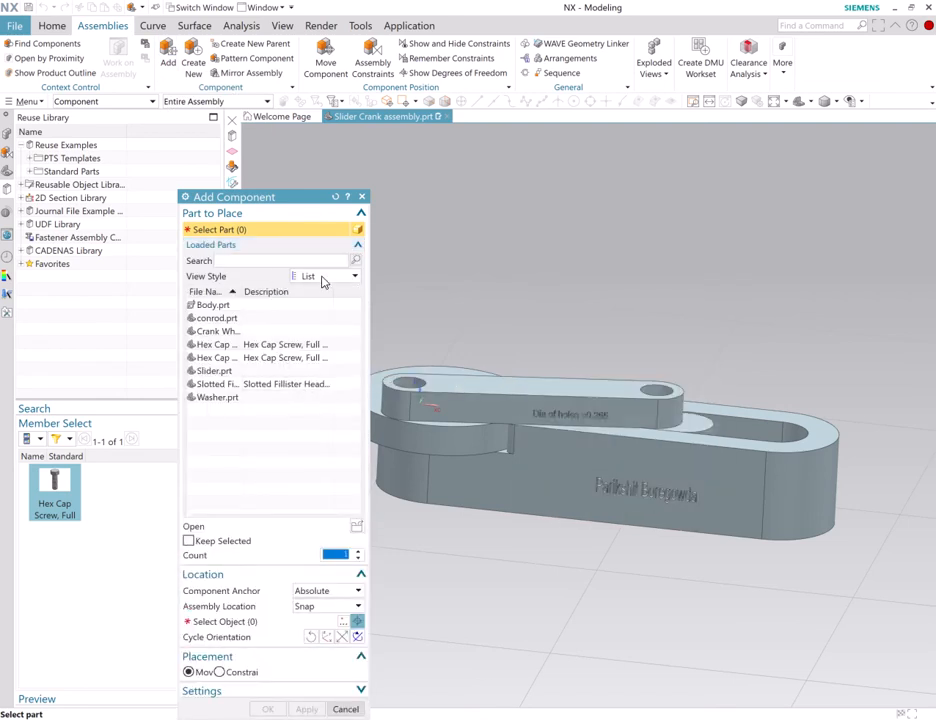
click(356, 244)
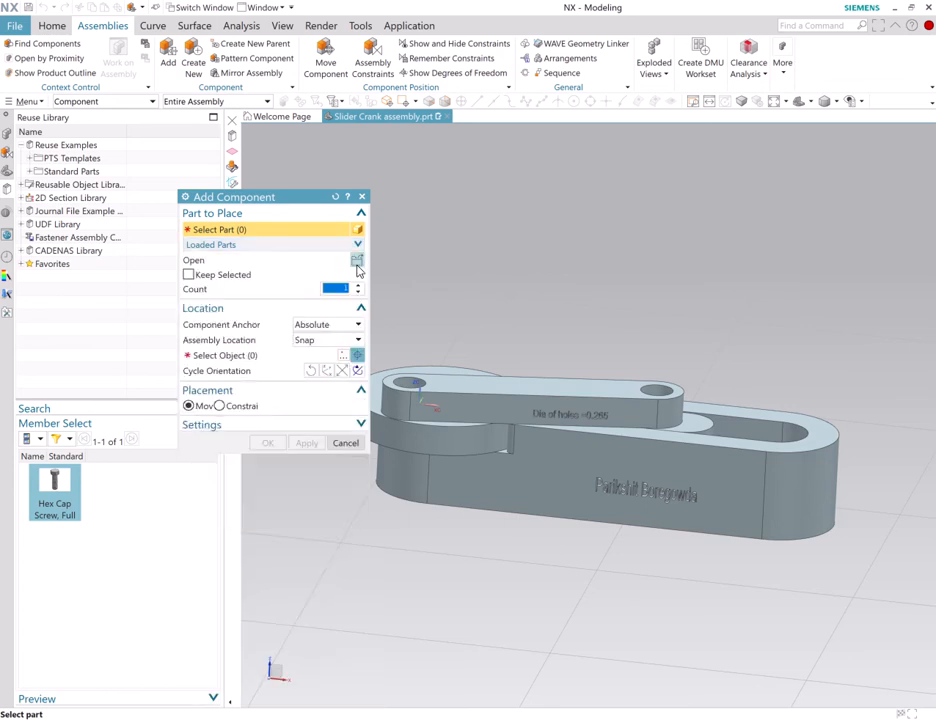
click(356, 260)
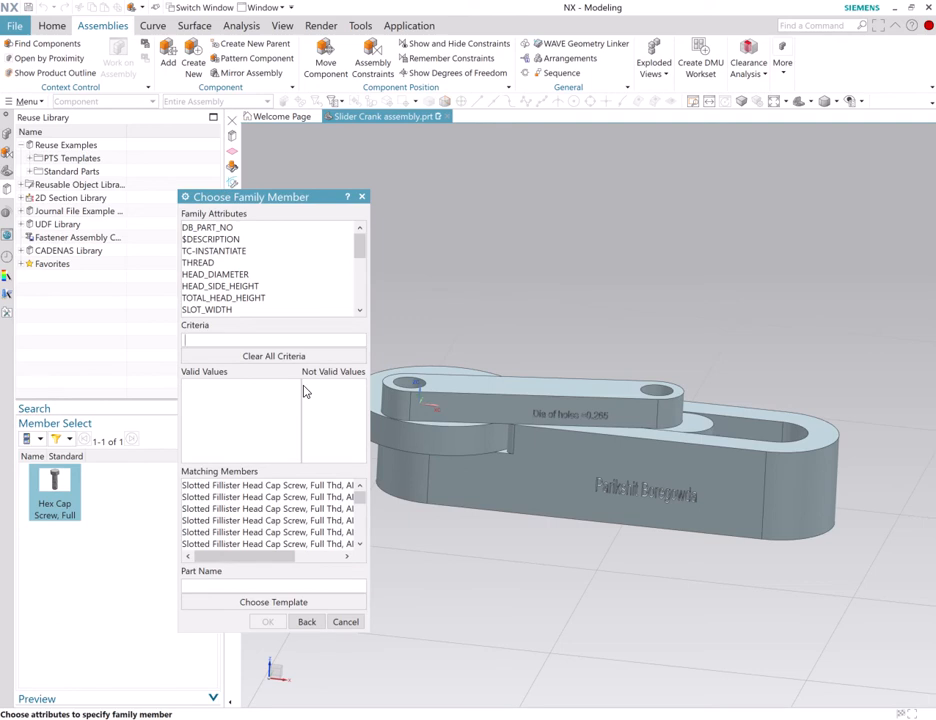
mouse_move(136, 312)
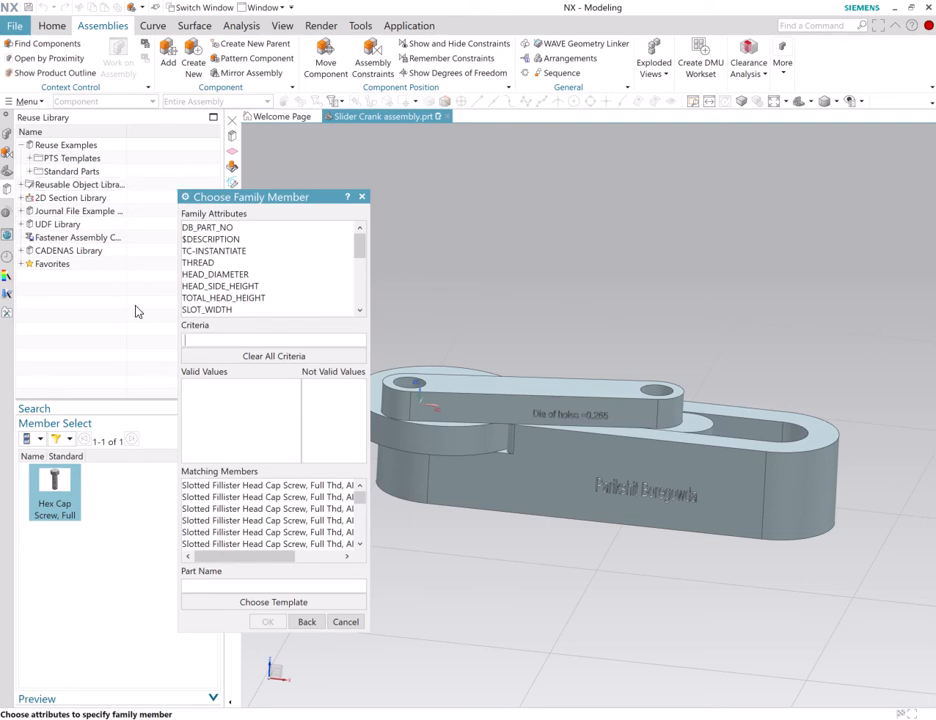
mouse_move(376, 654)
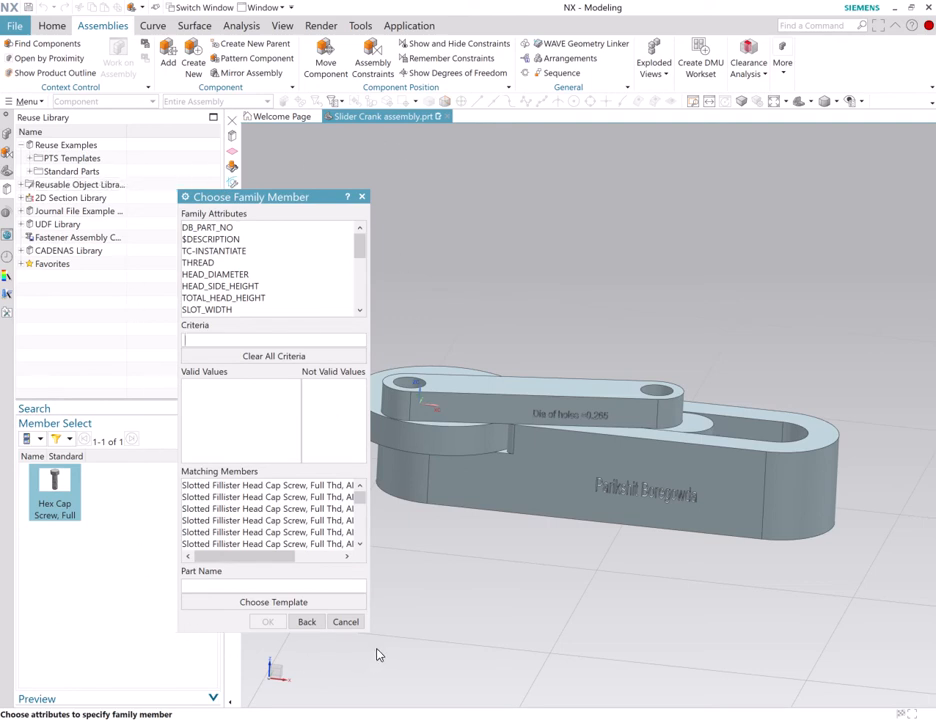
mouse_move(186, 164)
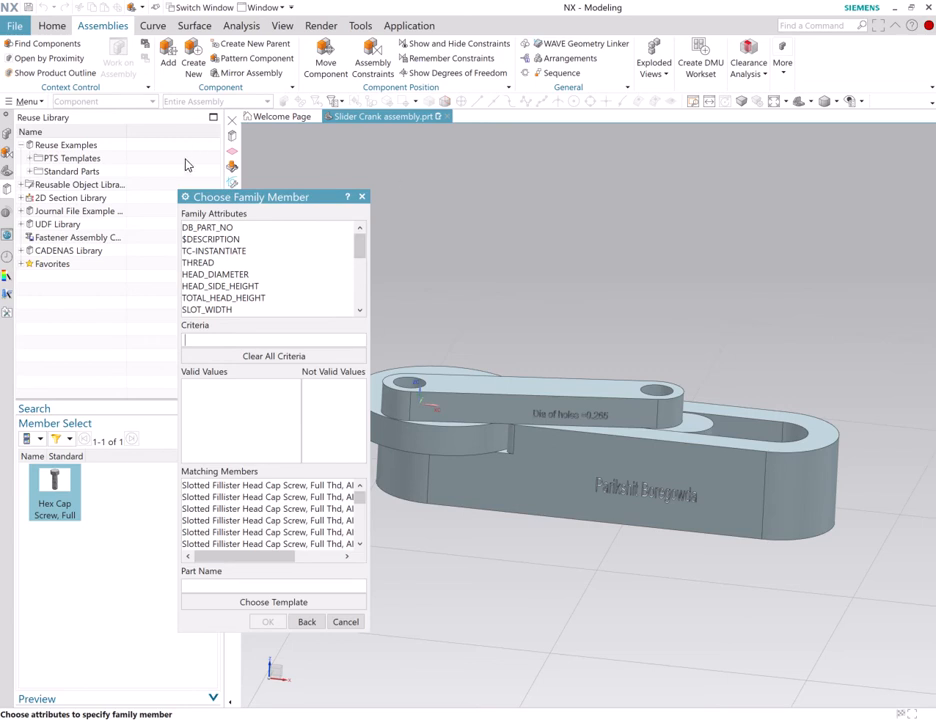
mouse_move(356, 658)
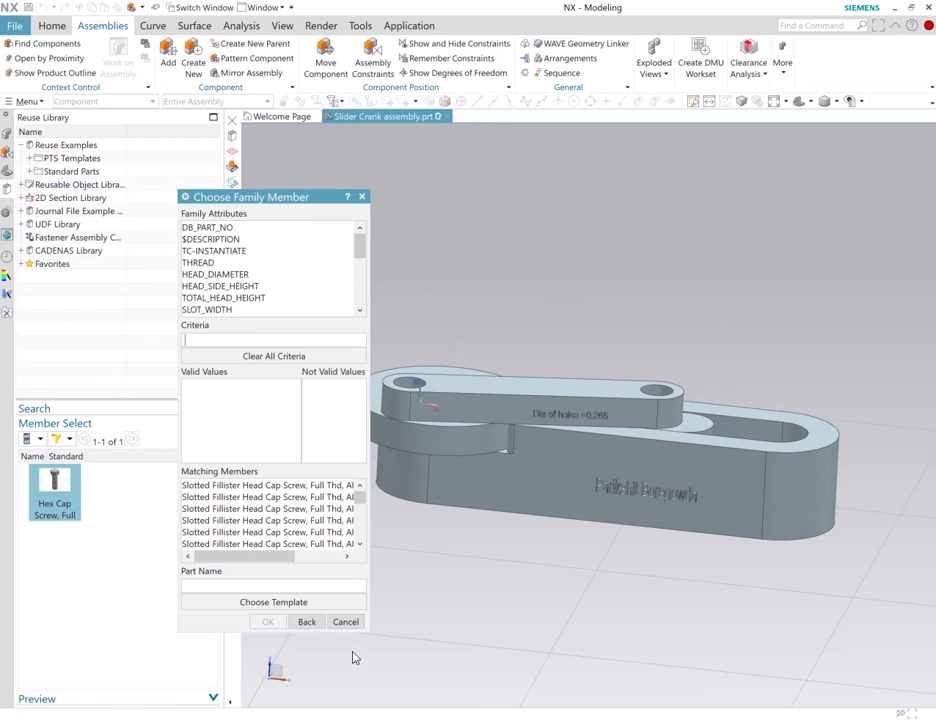
mouse_move(164, 48)
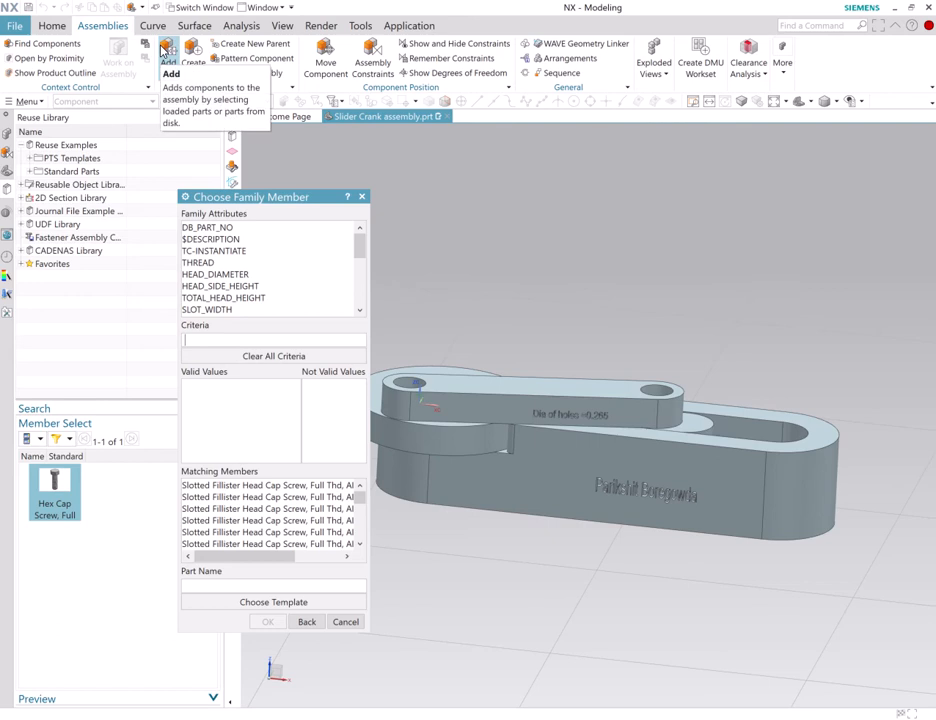
mouse_move(204, 586)
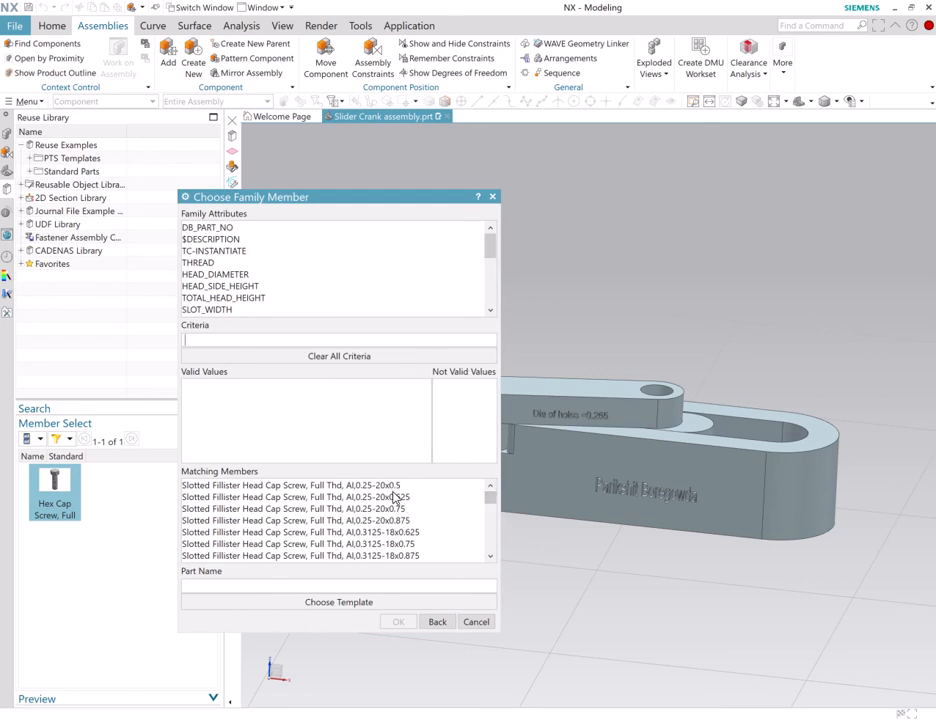
scroll(down, 3)
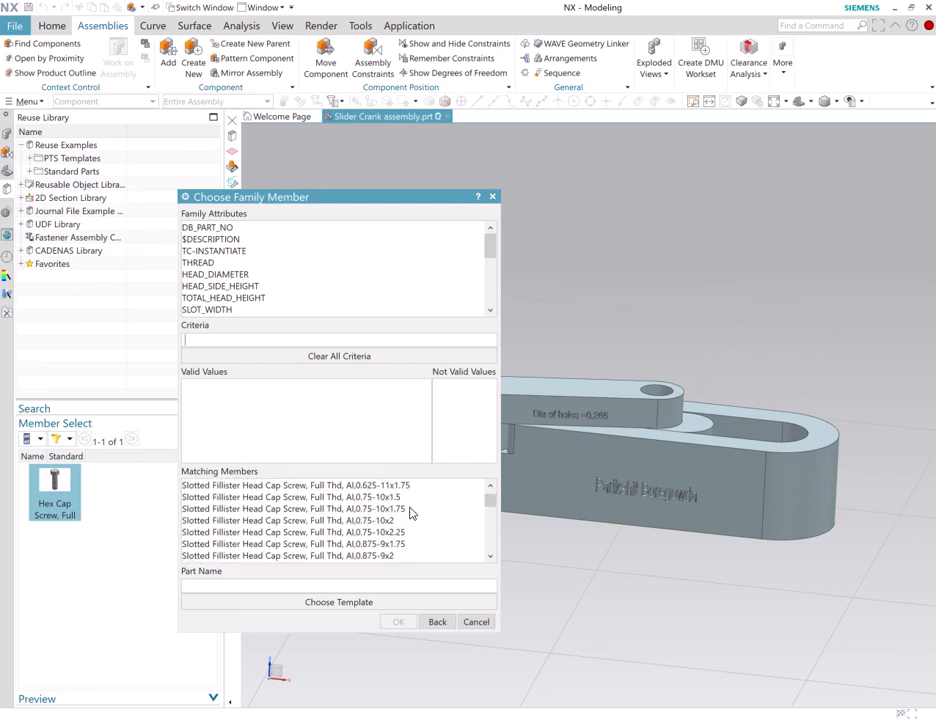
scroll(down, 3)
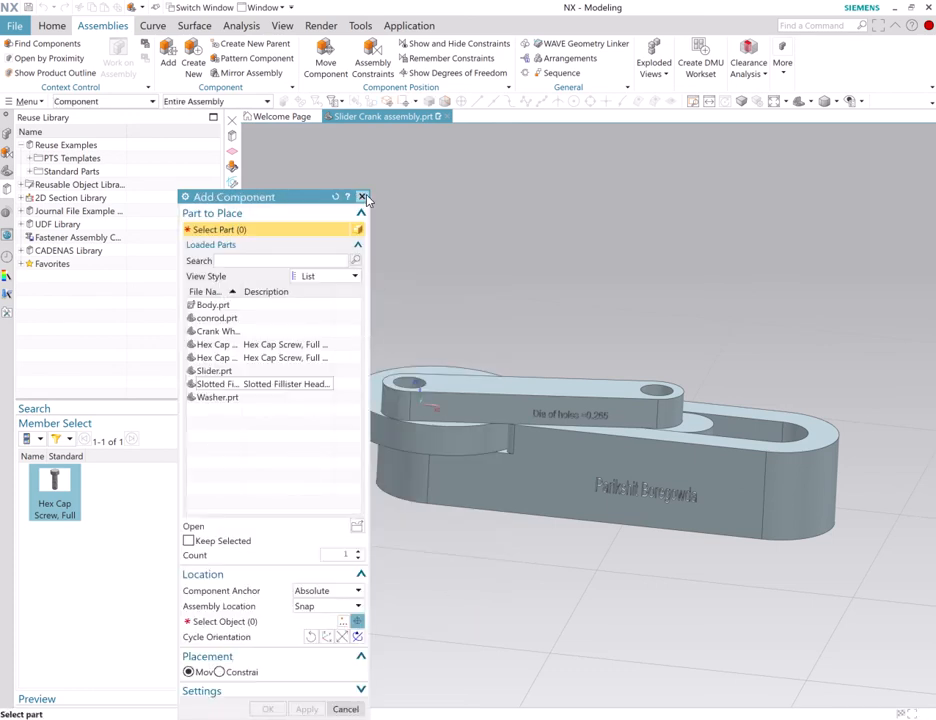
Cancel Add Component and bring up the Reuse Library navigator's context menu.
click(364, 196)
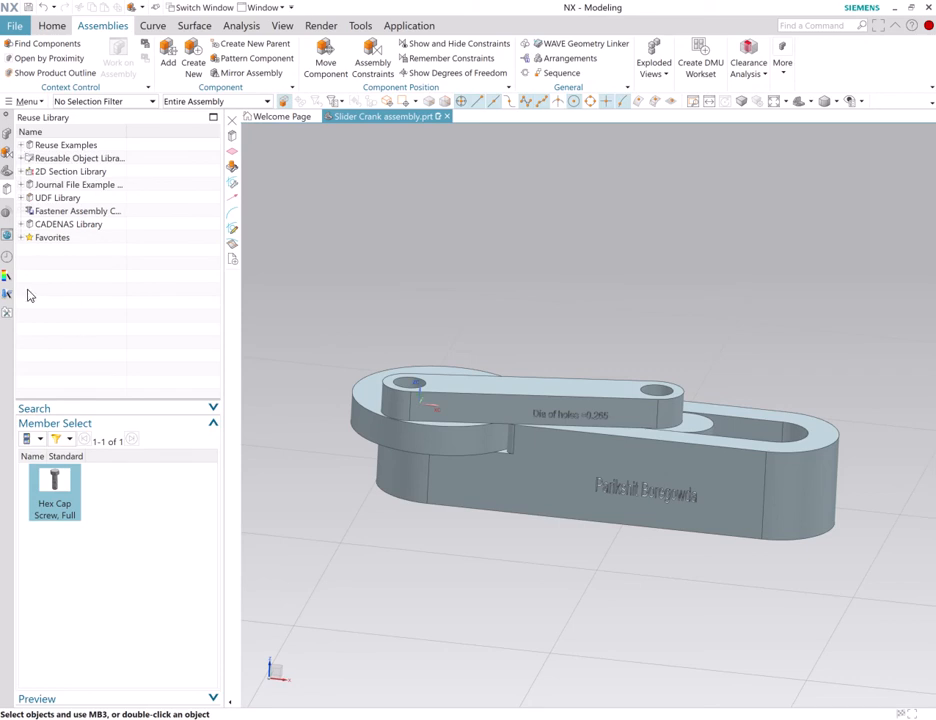
mouse_move(76, 280)
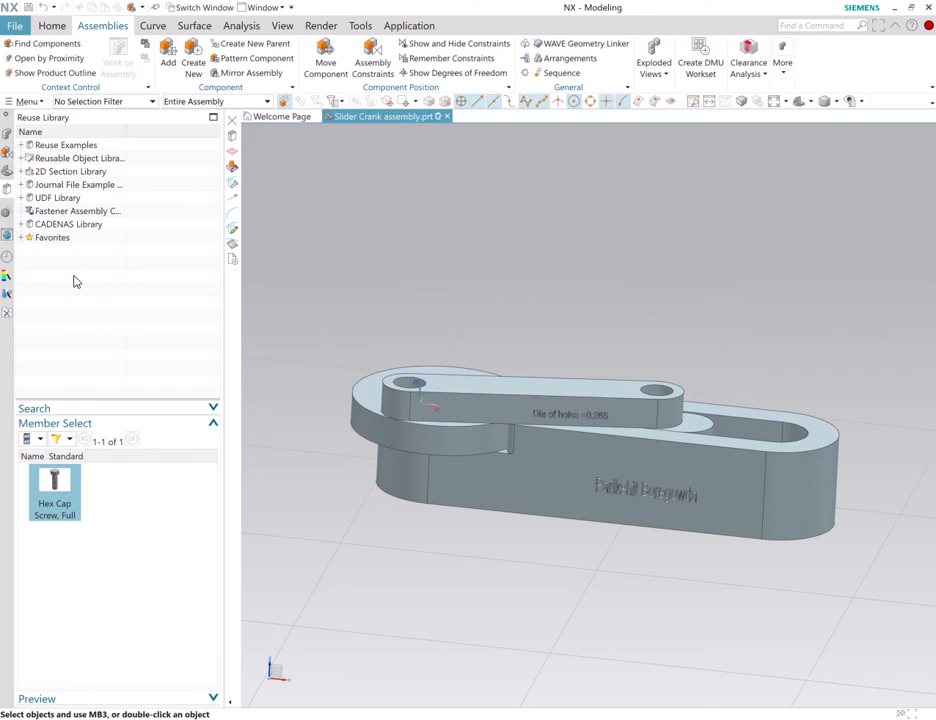
mouse_move(72, 270)
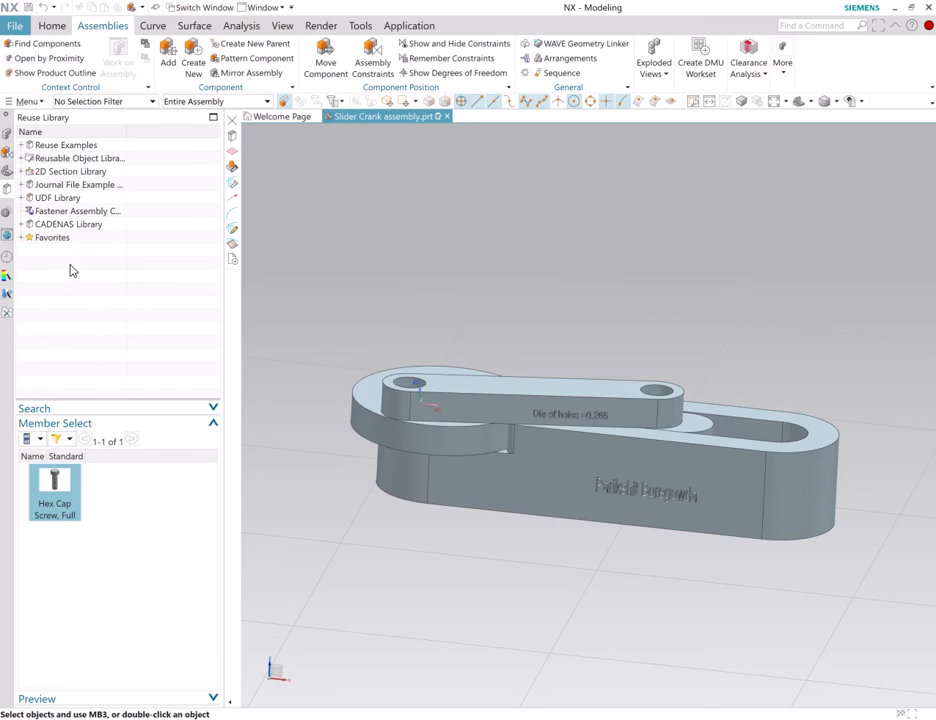
right_click(70, 270)
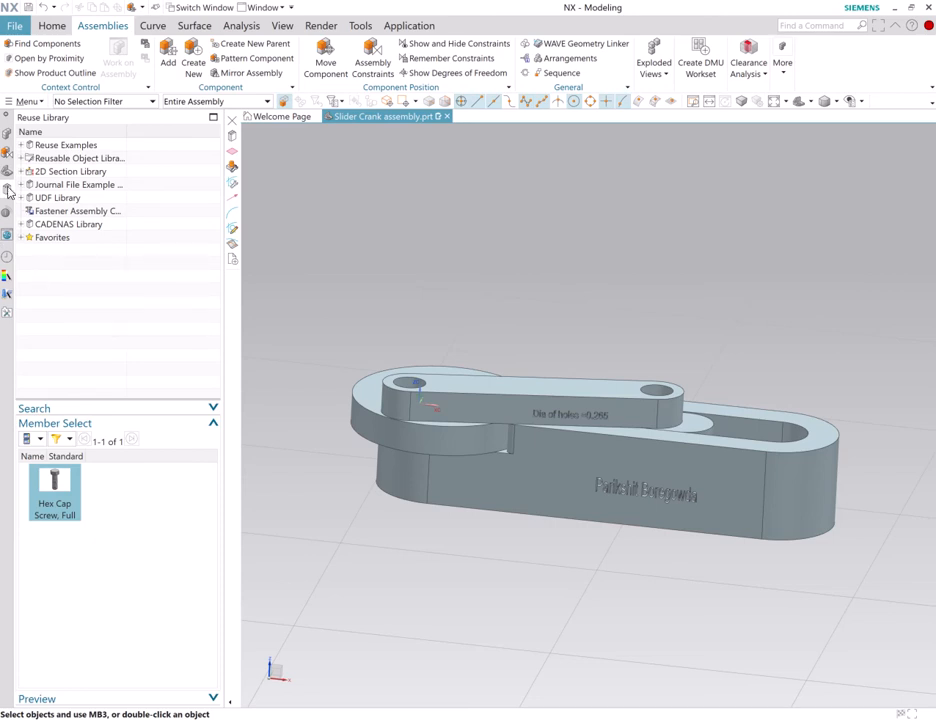
right_click(60, 270)
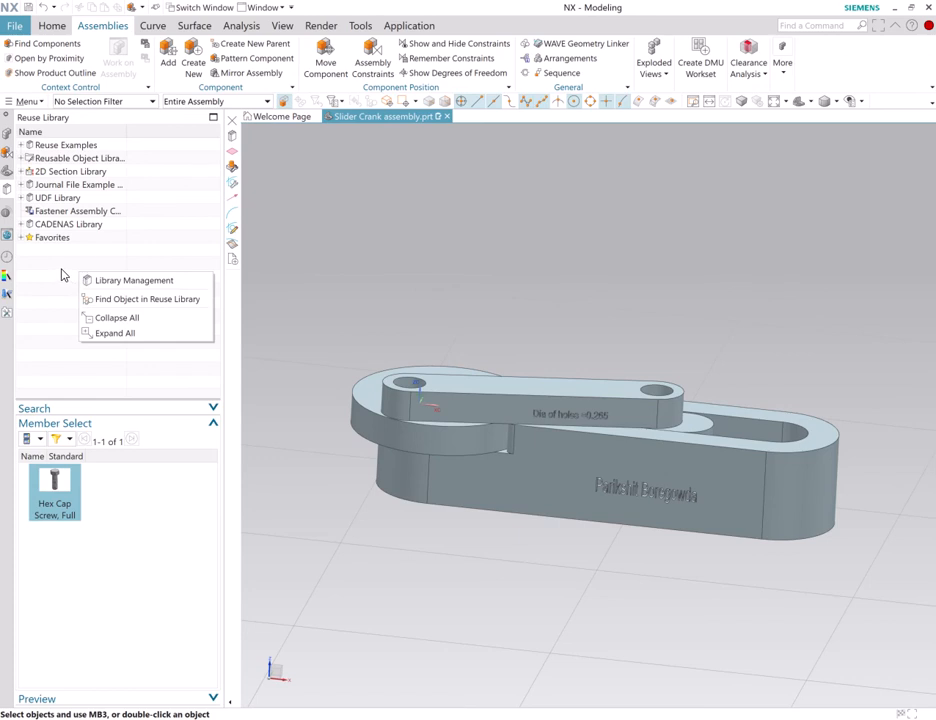
mouse_move(120, 280)
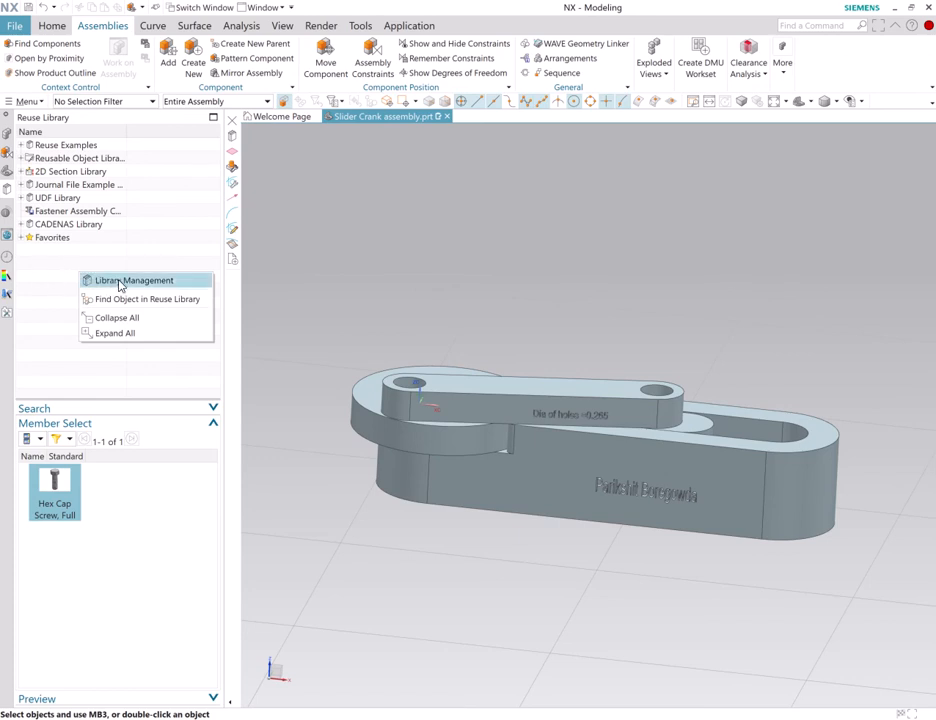
mouse_move(138, 280)
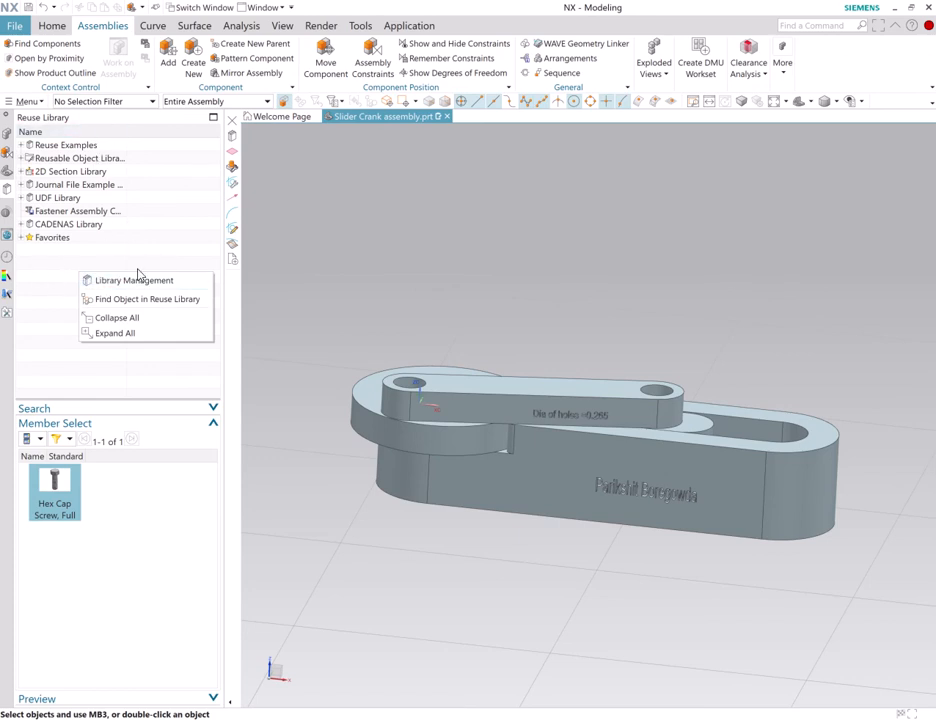
mouse_move(146, 284)
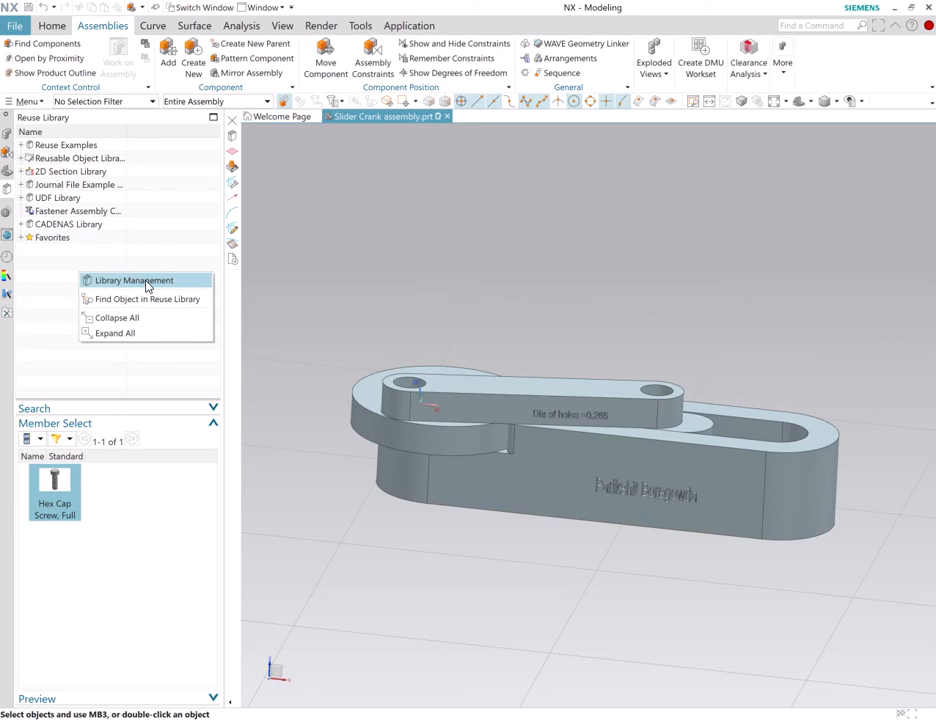
Through Library Management, add the SliderCrank2 directory as a new folder library and apply it.
click(132, 280)
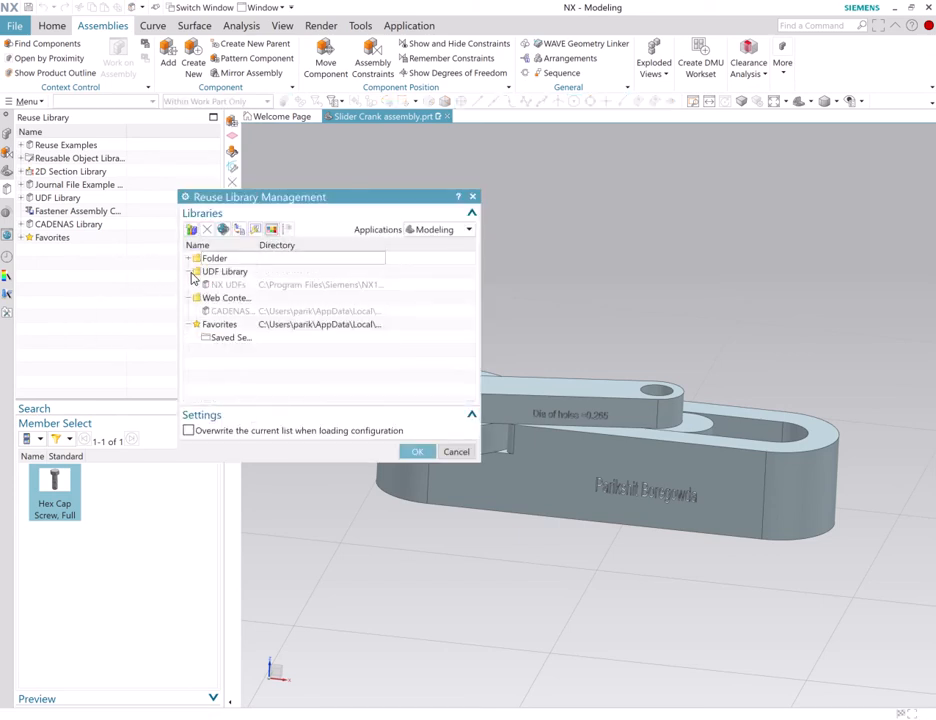
click(188, 272)
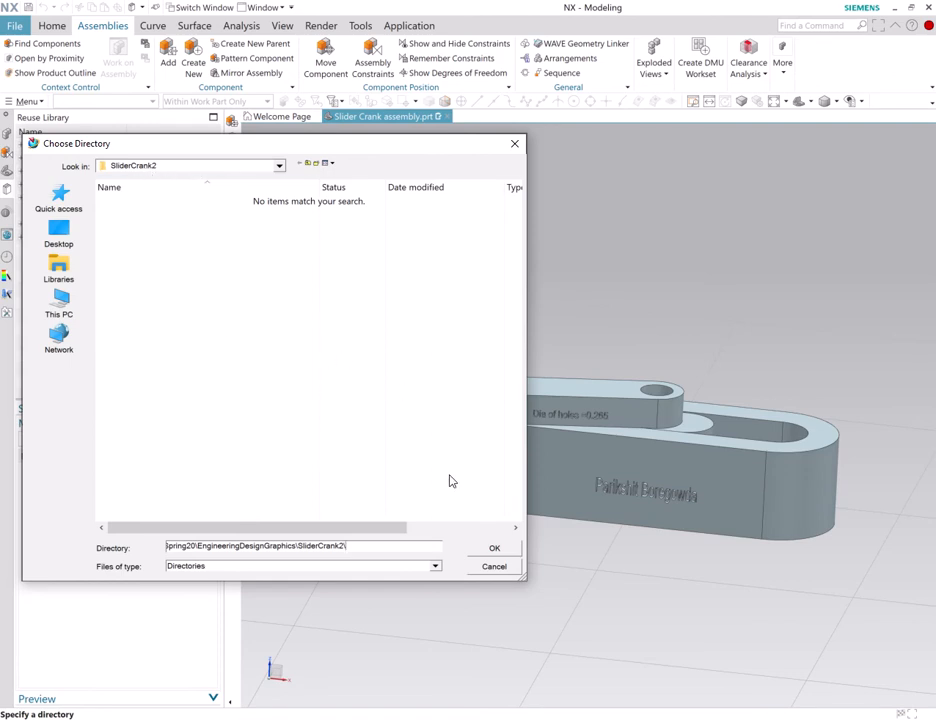
mouse_move(508, 552)
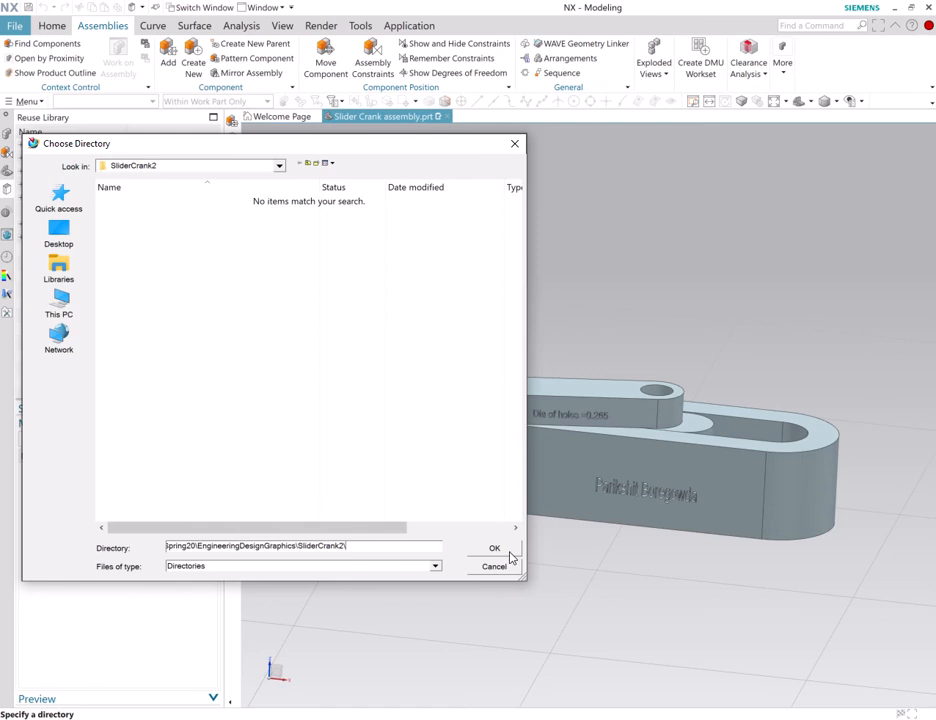
click(492, 548)
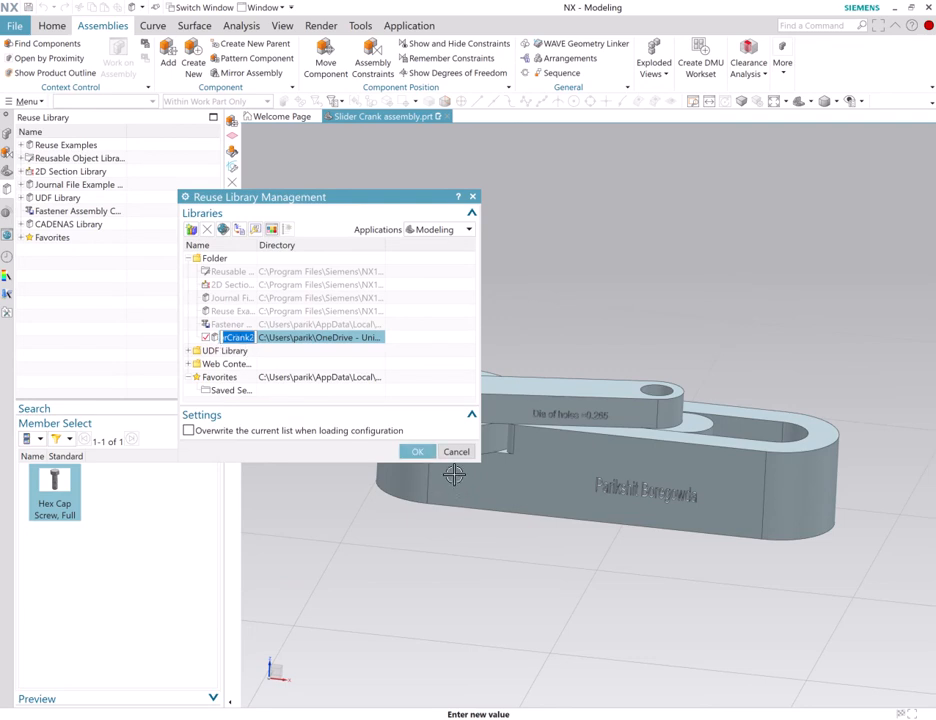
click(416, 452)
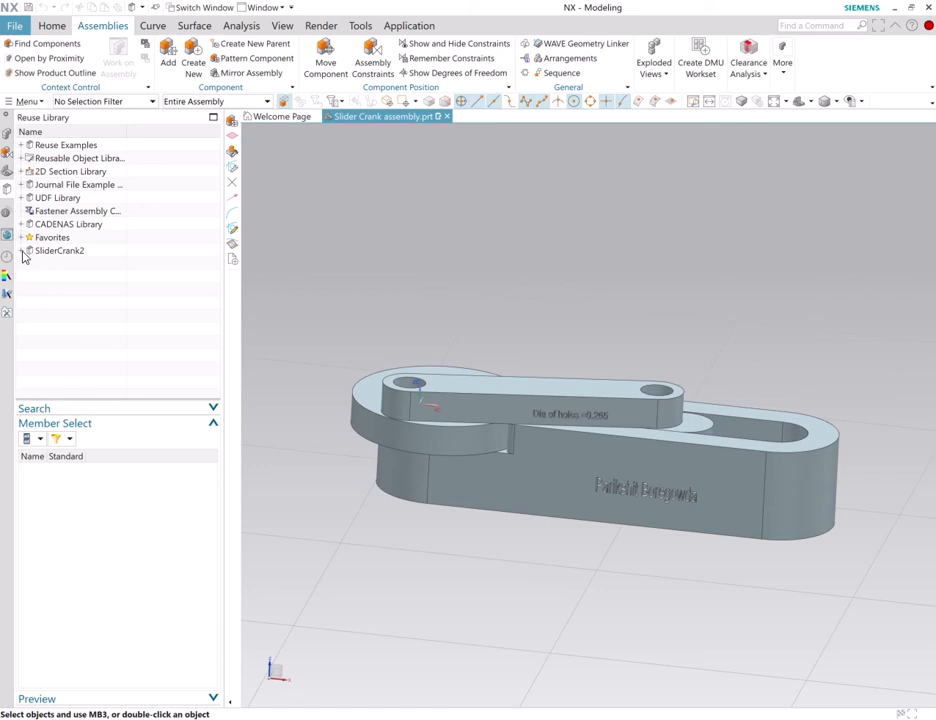
Select the SliderCrank2 library and show its members in the Member Select panel.
click(60, 250)
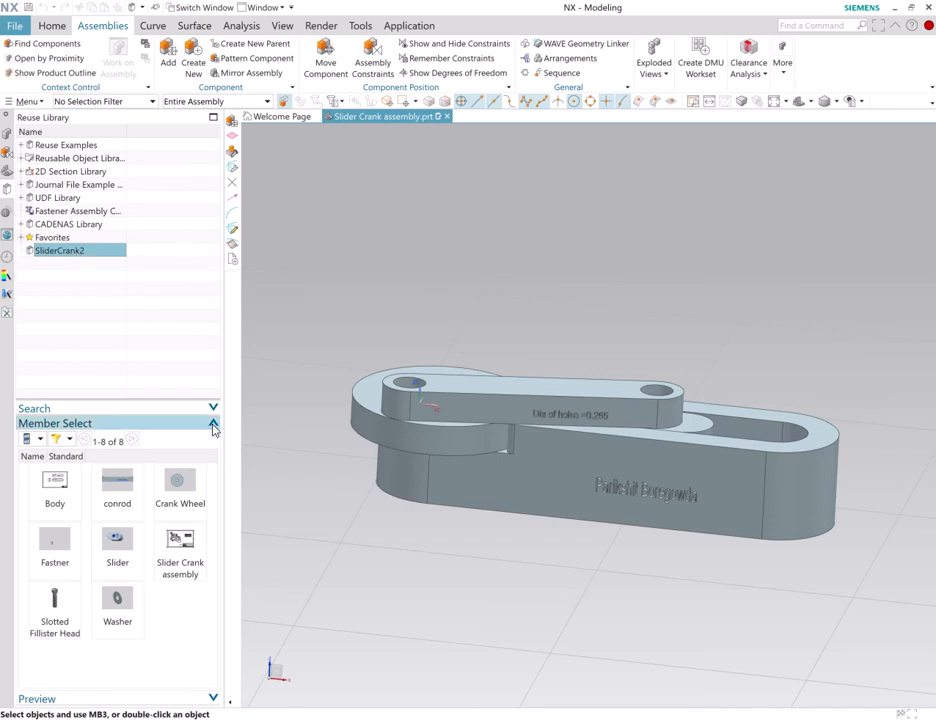
click(212, 424)
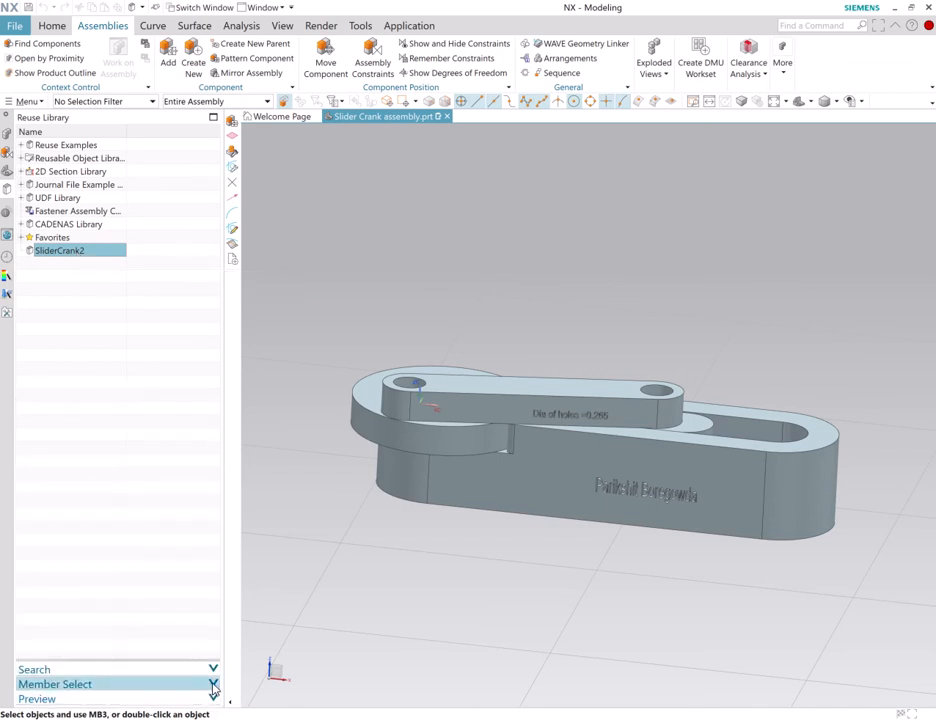
click(212, 684)
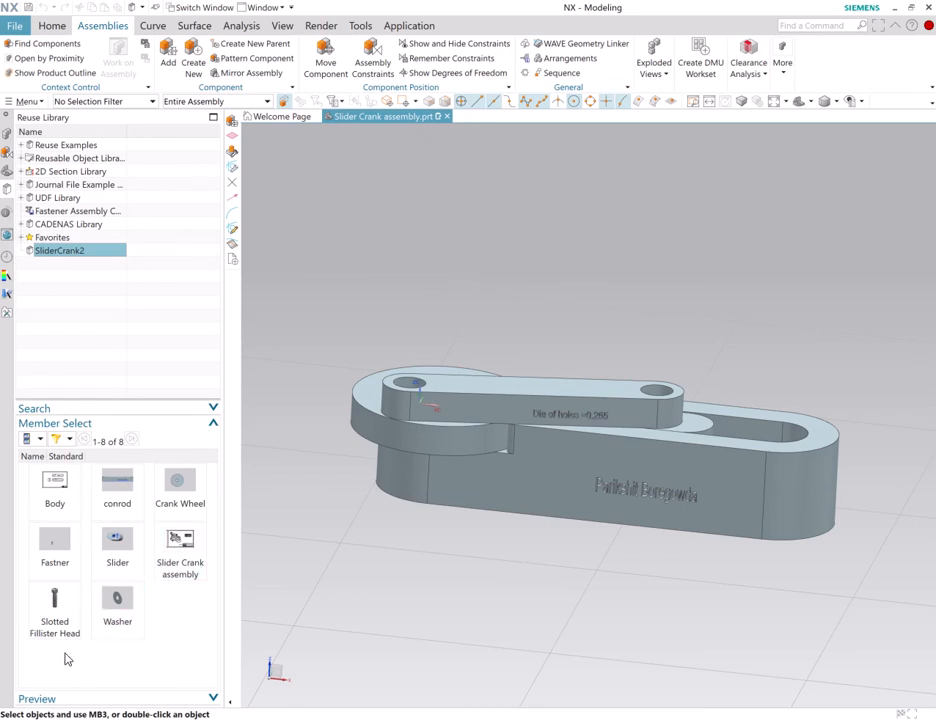
click(116, 600)
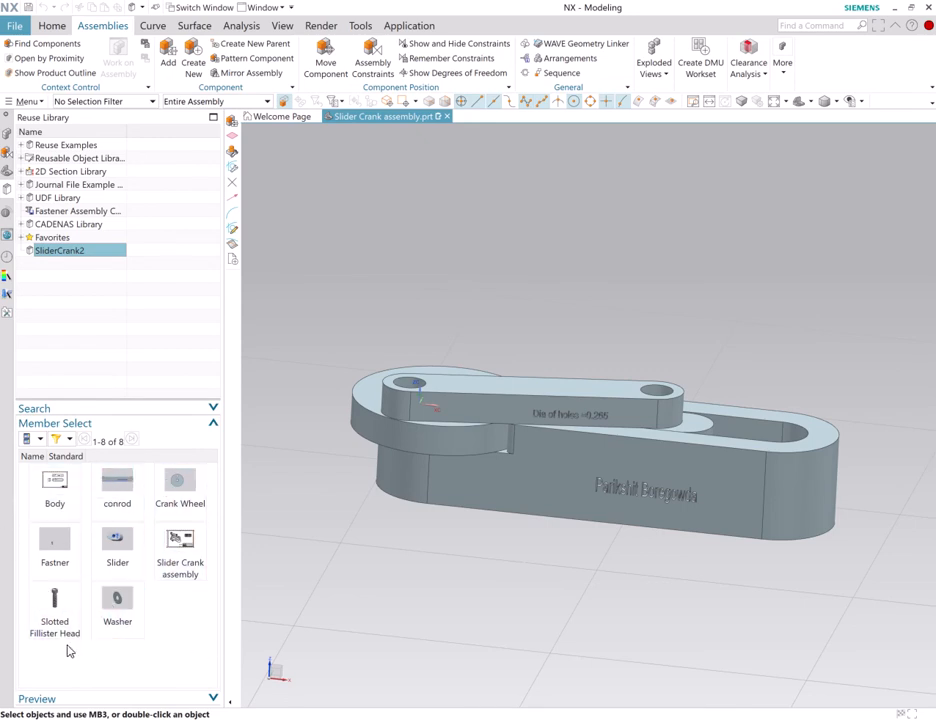
mouse_move(54, 608)
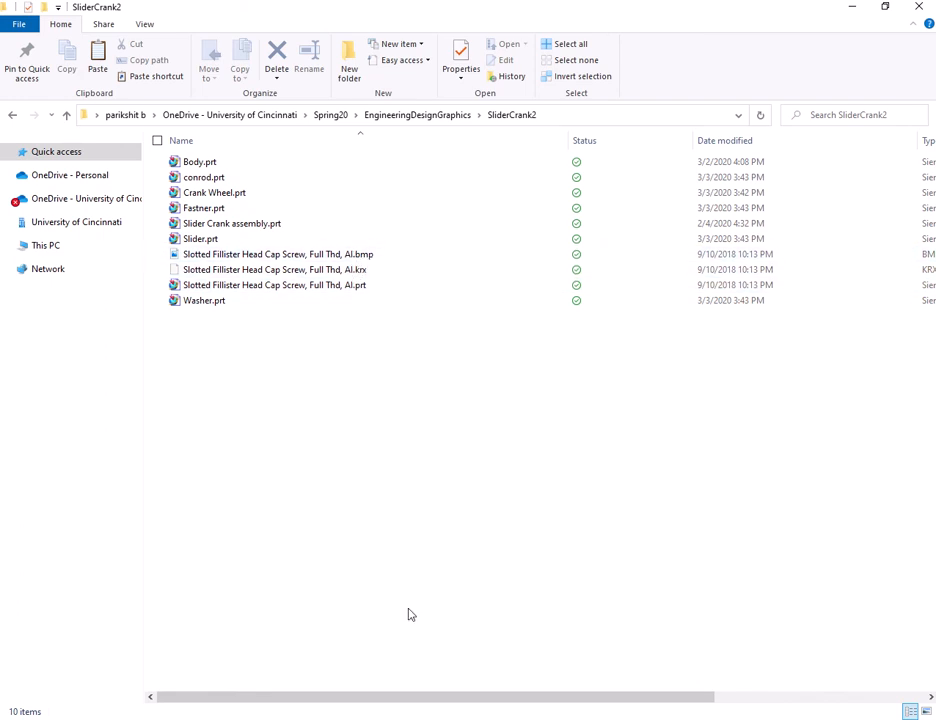
Return to NX and add the Slotted Fillister Head member, opening Add Reusable Component.
double_click(232, 224)
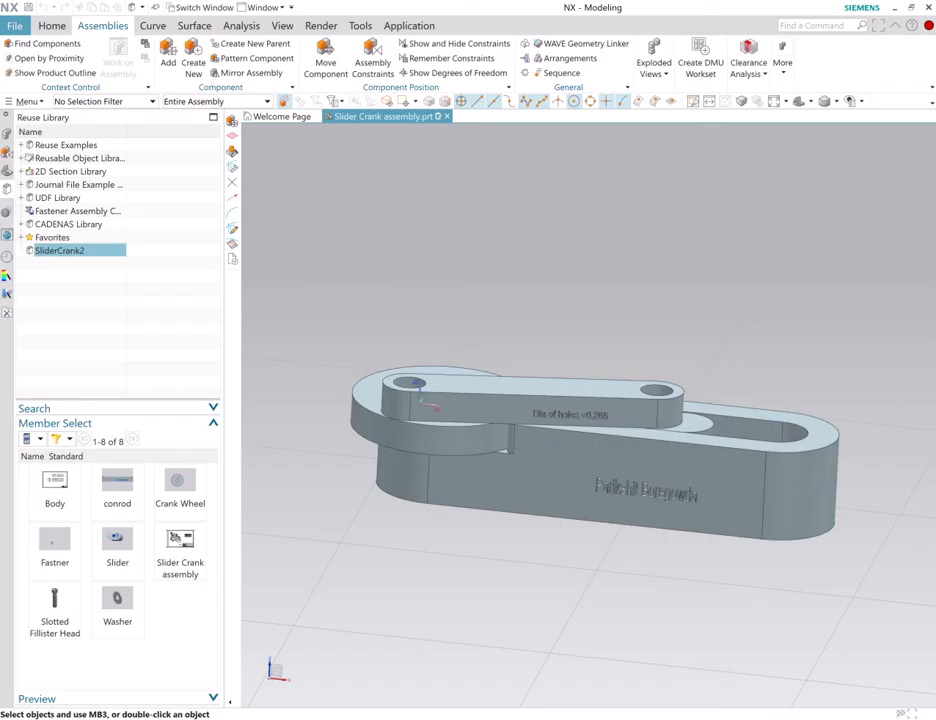
mouse_move(140, 316)
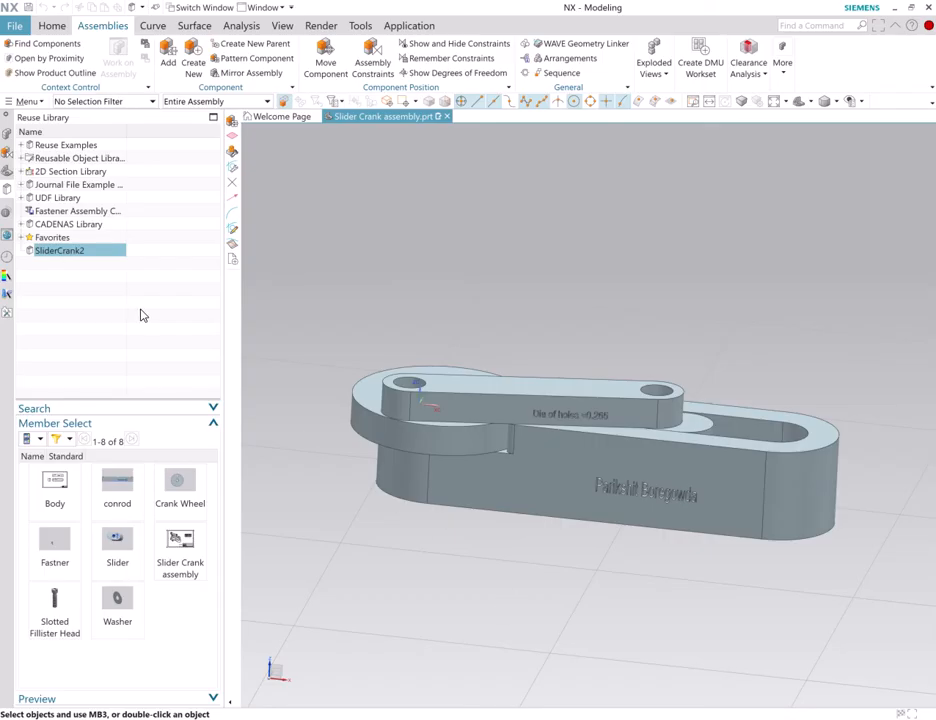
mouse_move(54, 604)
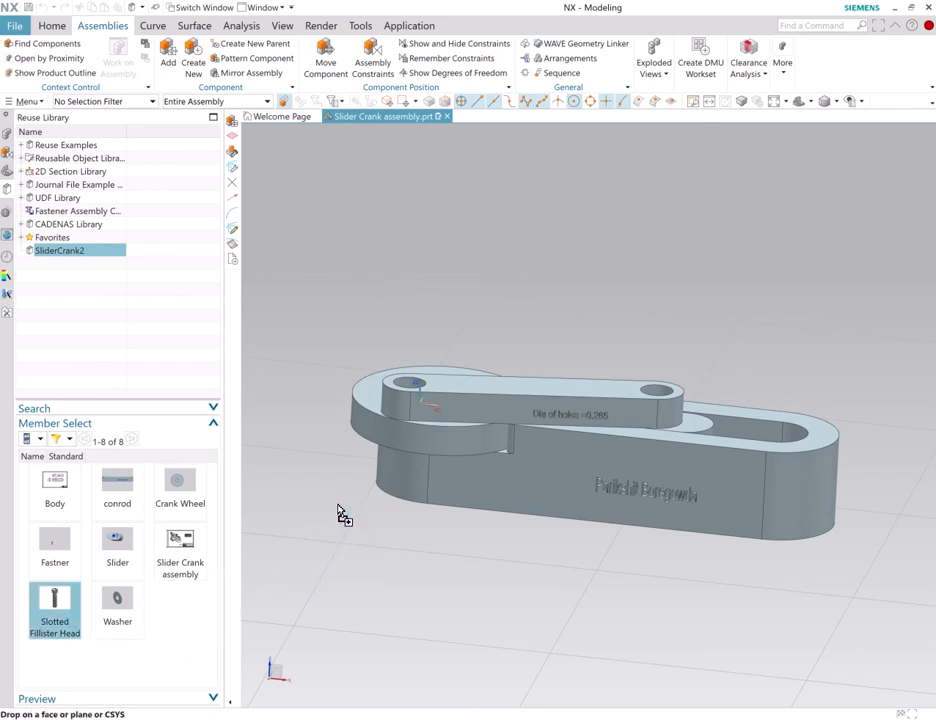
double_click(54, 618)
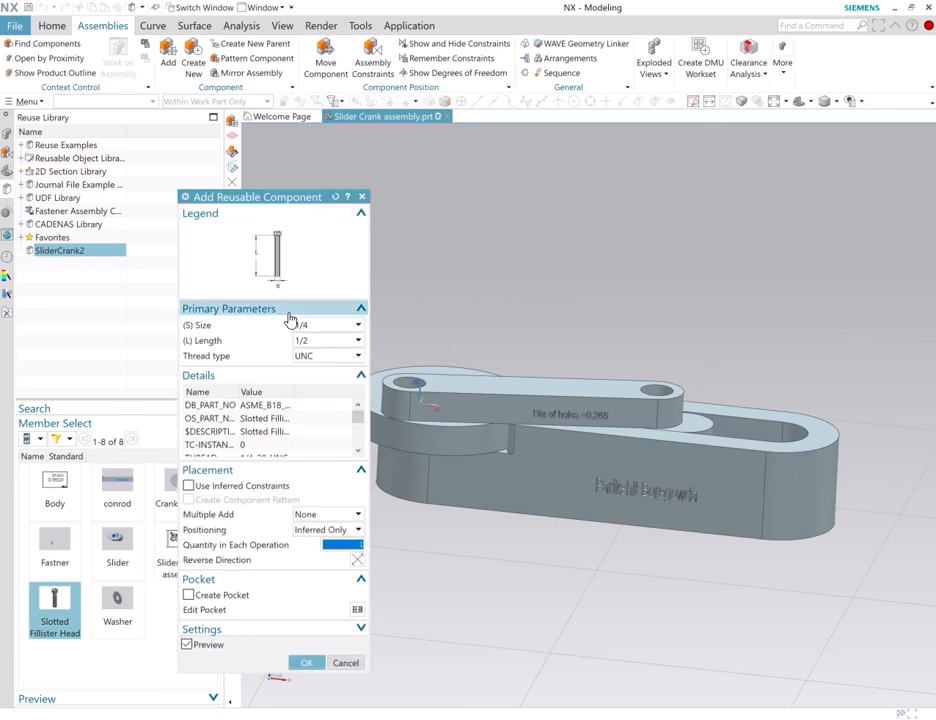
Choose the screw's size and length in Add Reusable Component to place it in the assembly.
click(356, 324)
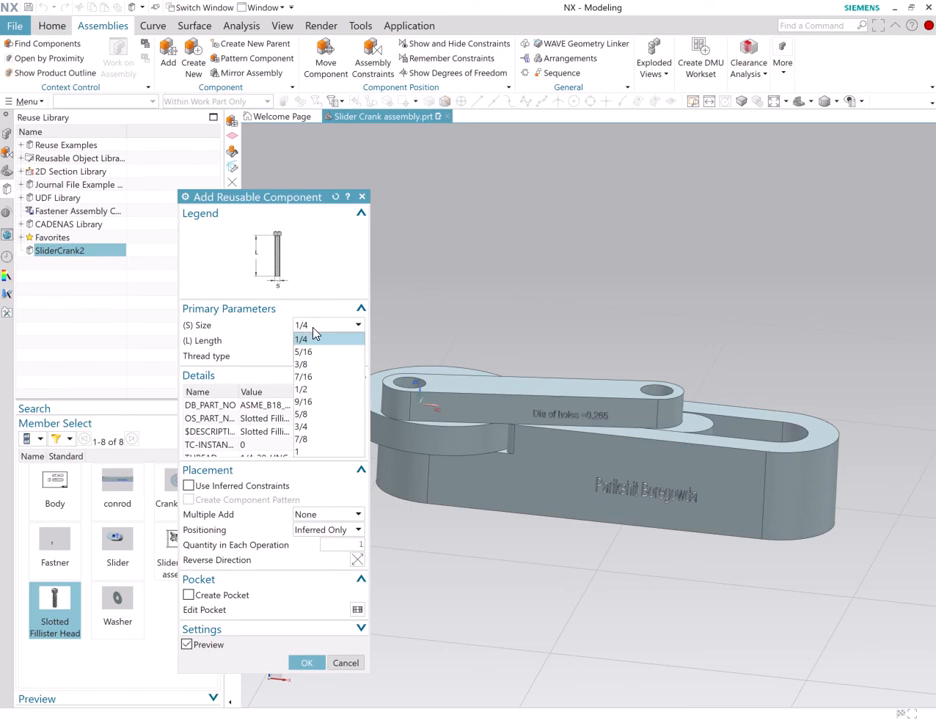
mouse_move(318, 338)
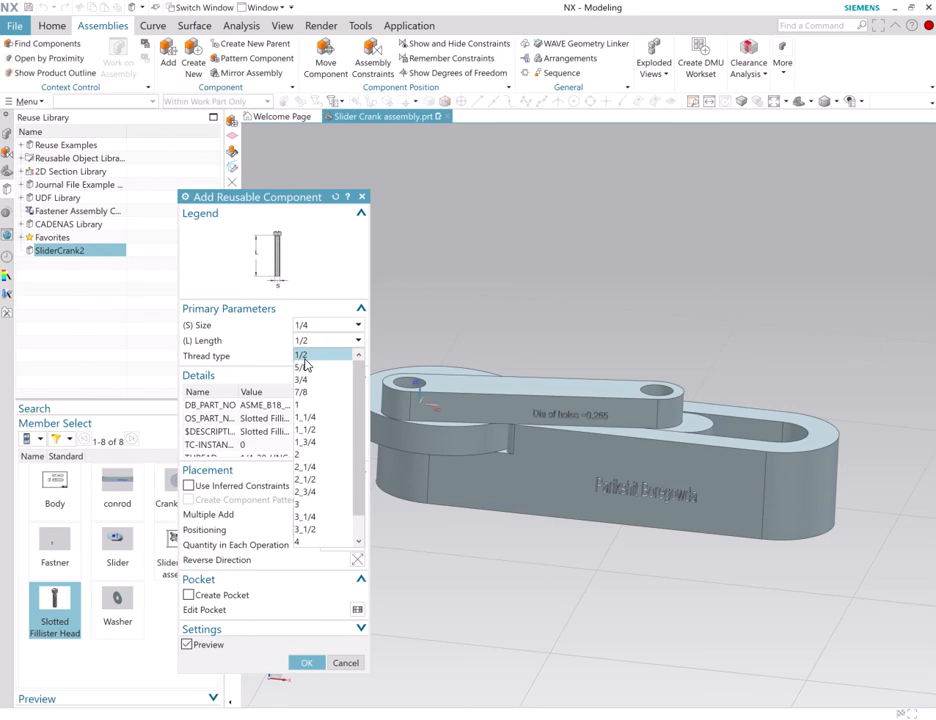
click(306, 662)
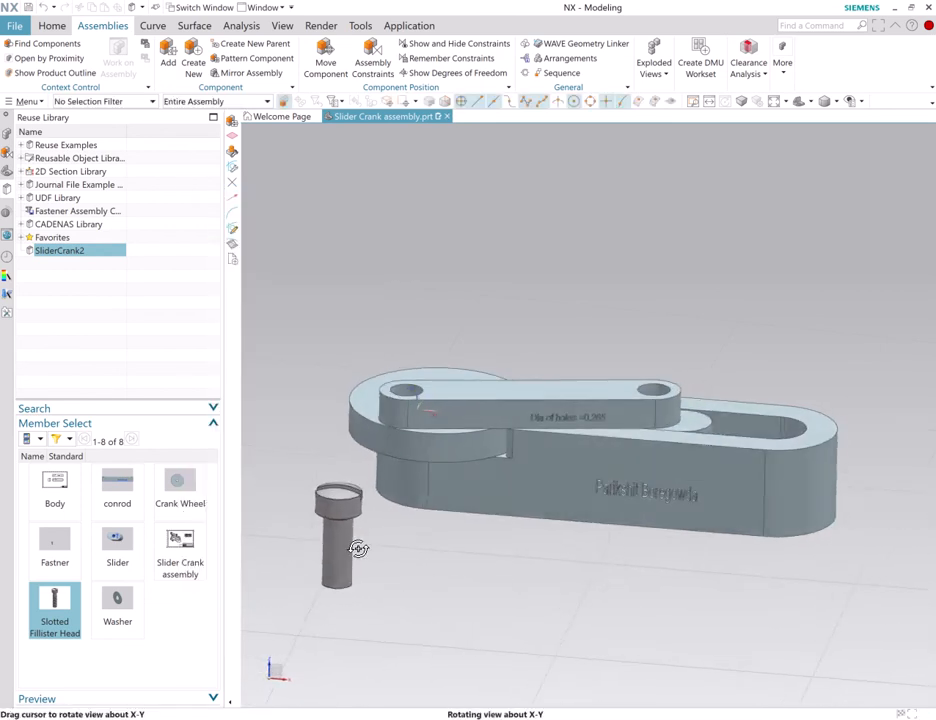
drag(358, 548, 356, 548)
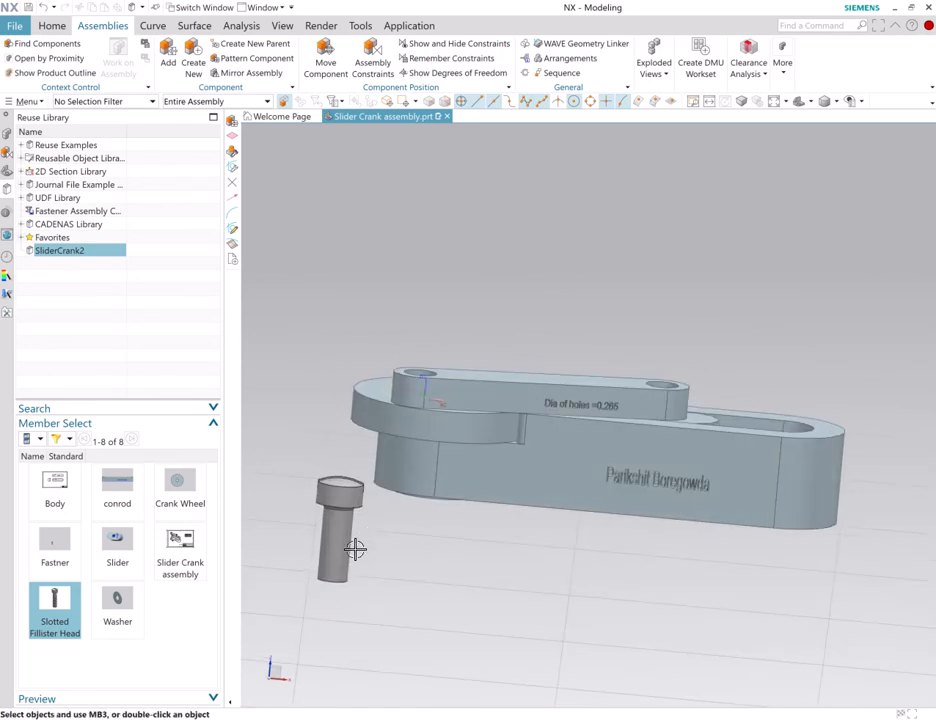
mouse_move(168, 596)
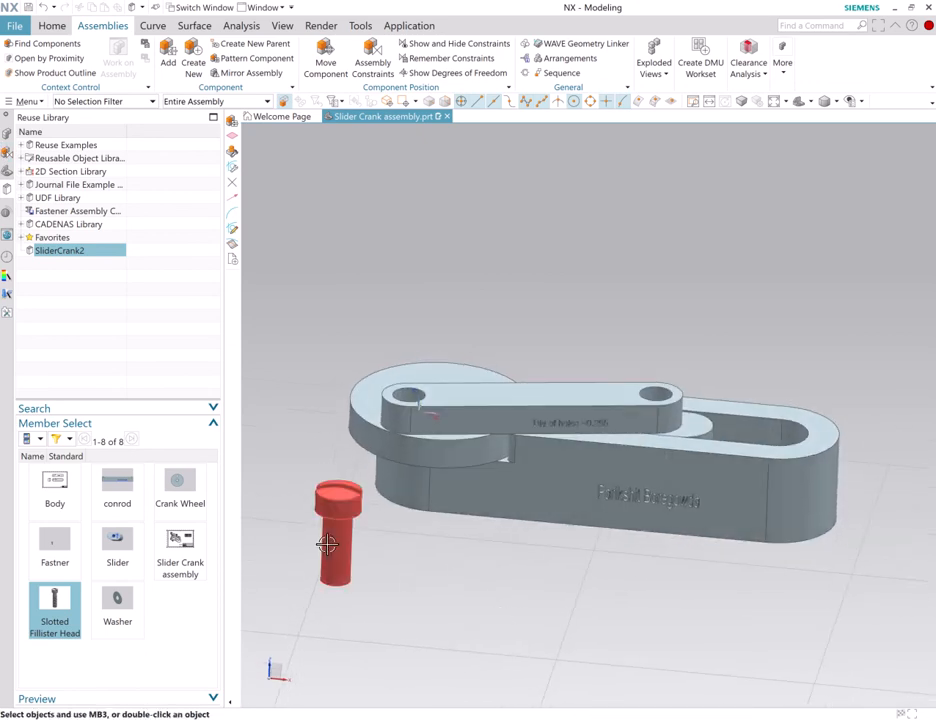
click(338, 540)
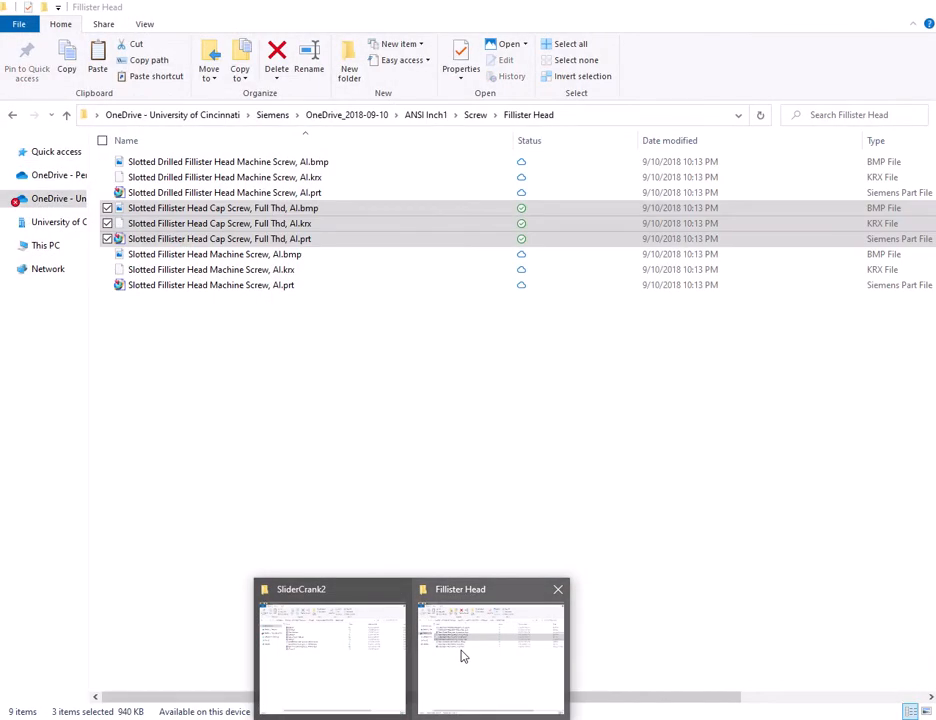
Navigate from the Fillister Head window into the ANSI Inch1 Nut > Square folder.
click(472, 114)
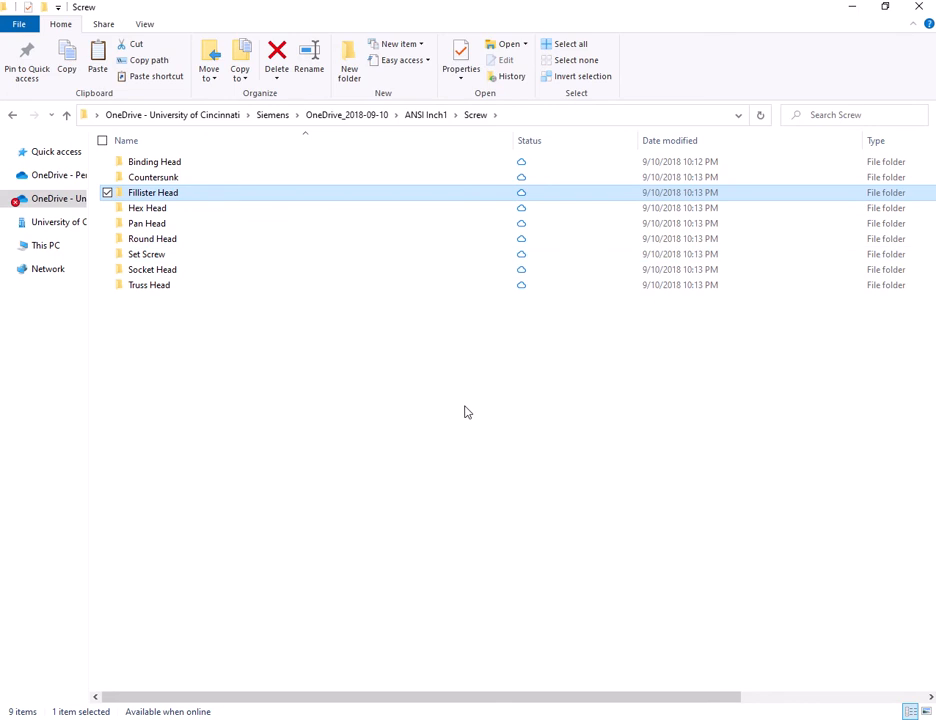
mouse_move(296, 358)
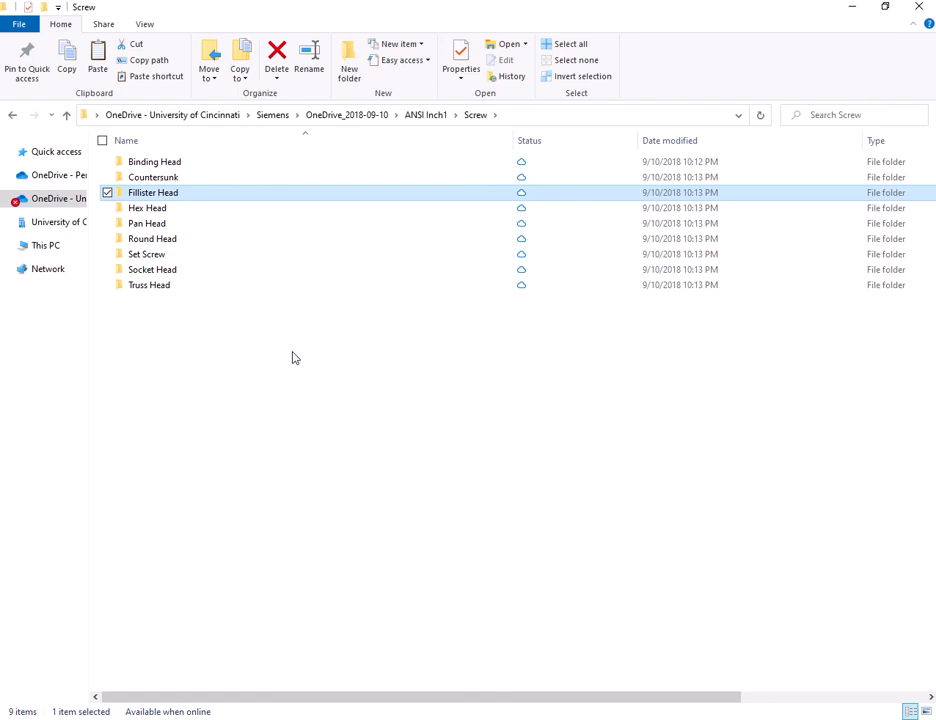
click(426, 114)
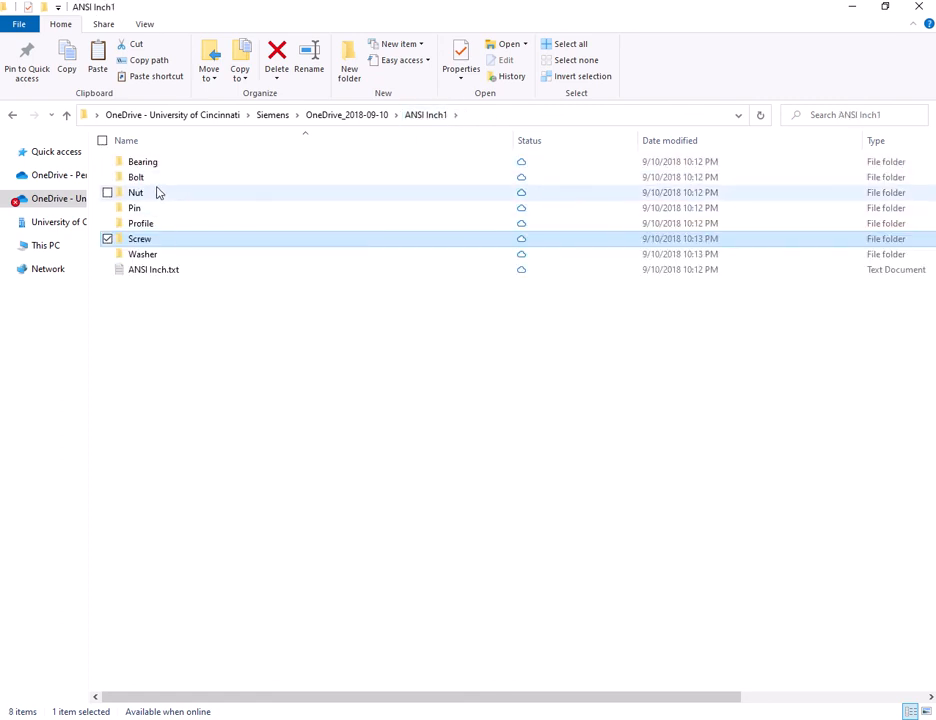
double_click(136, 192)
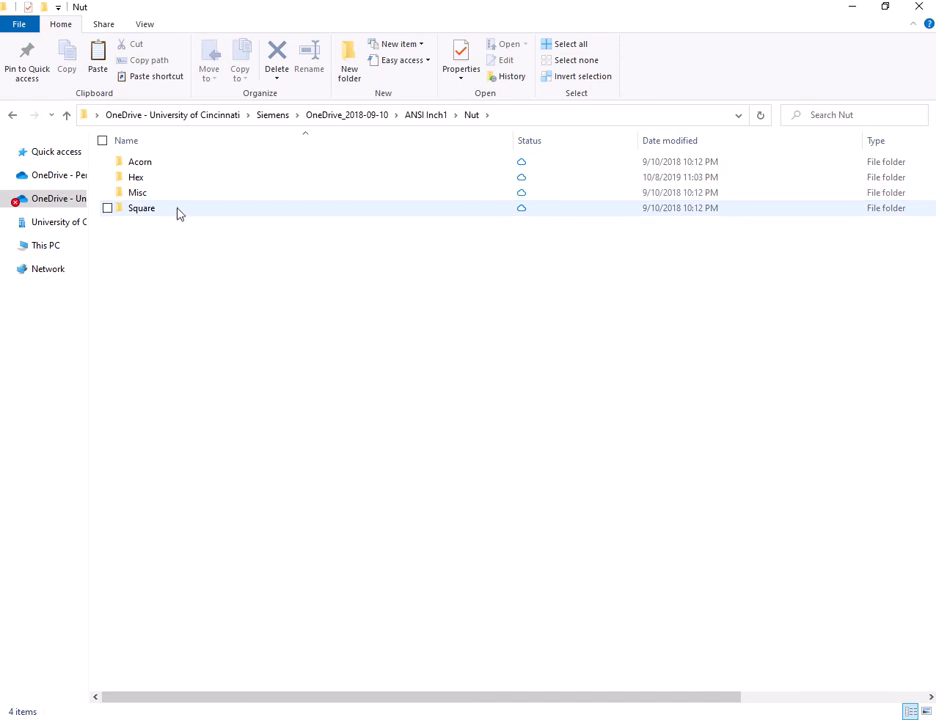
double_click(140, 208)
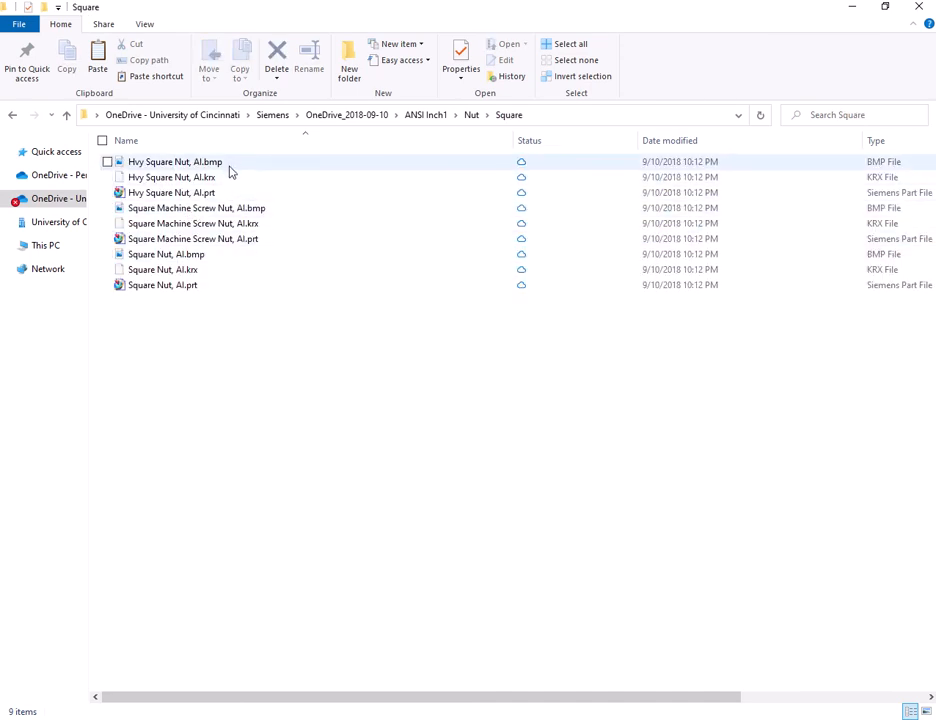
Select the square nut files, ending on the three Square Nut, AI .bmp, .krx and .prt files.
click(176, 160)
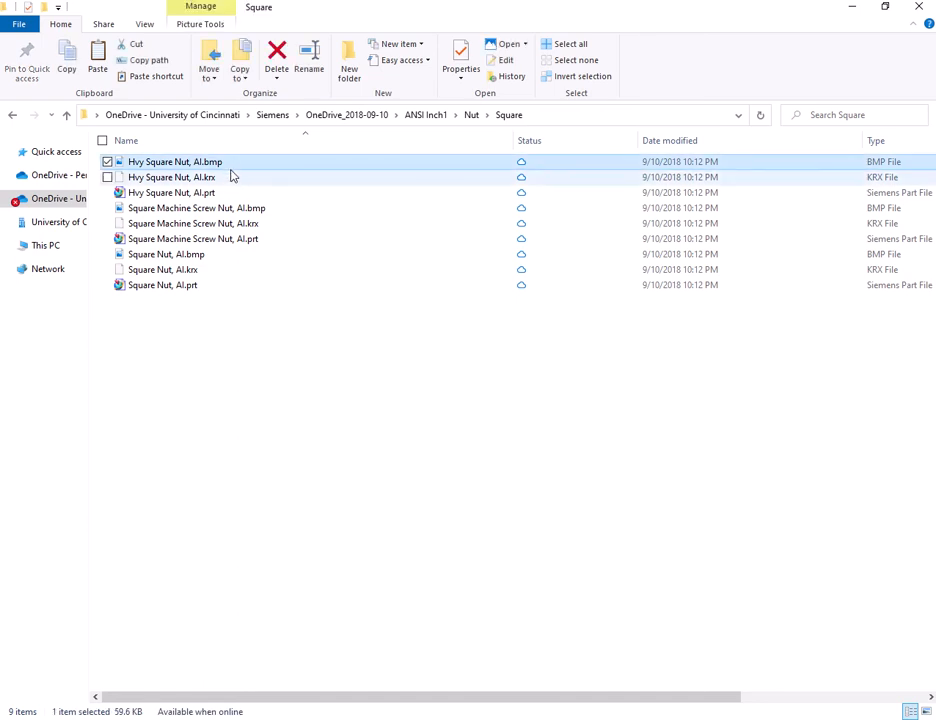
click(172, 192)
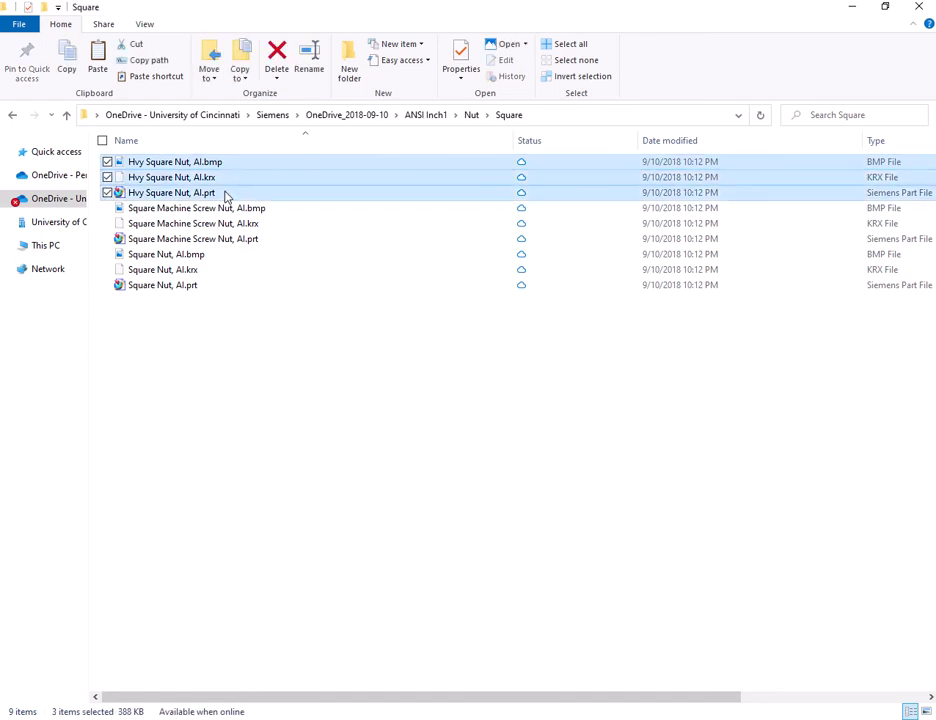
click(168, 254)
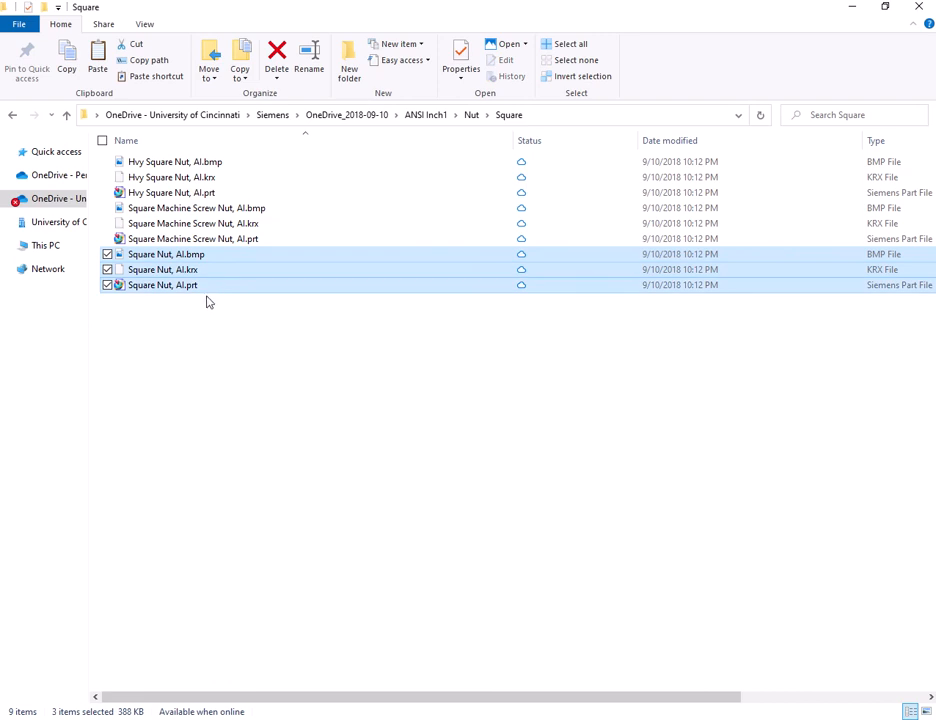
mouse_move(208, 302)
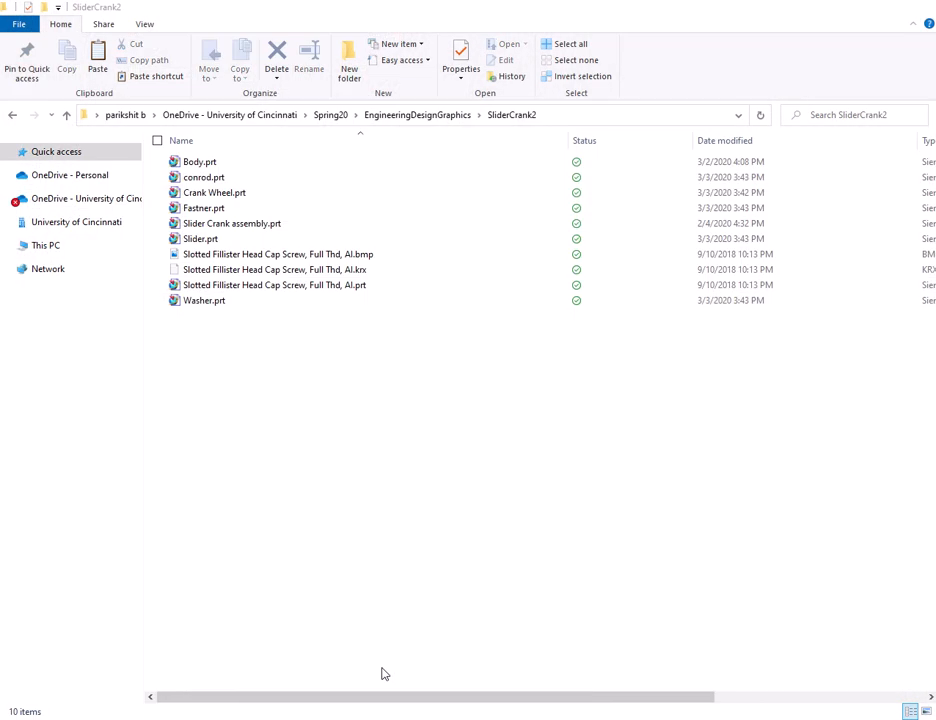
mouse_move(310, 284)
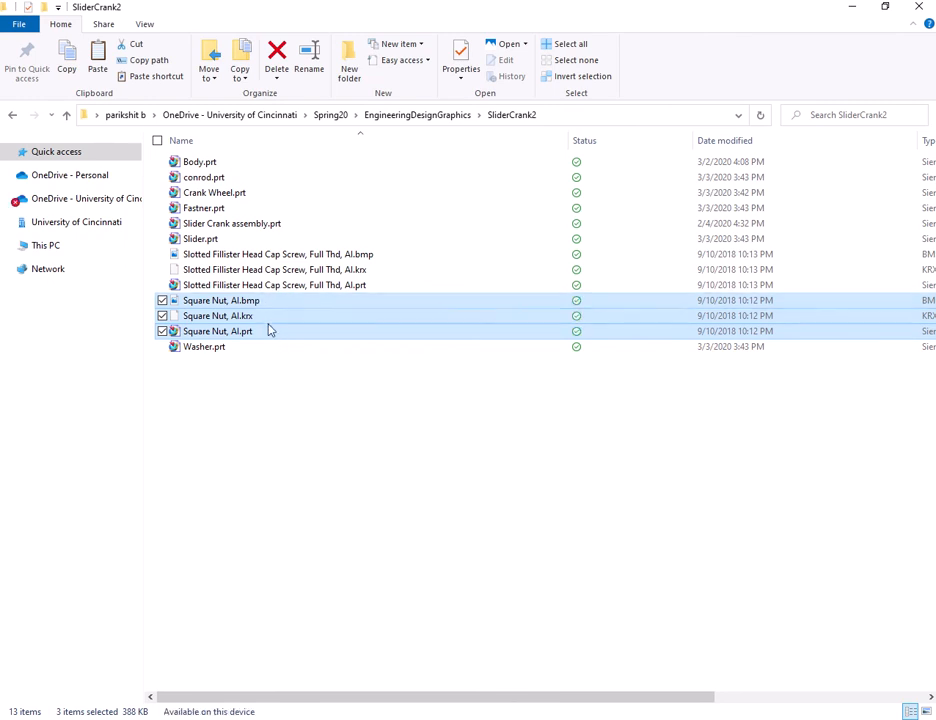
mouse_move(248, 348)
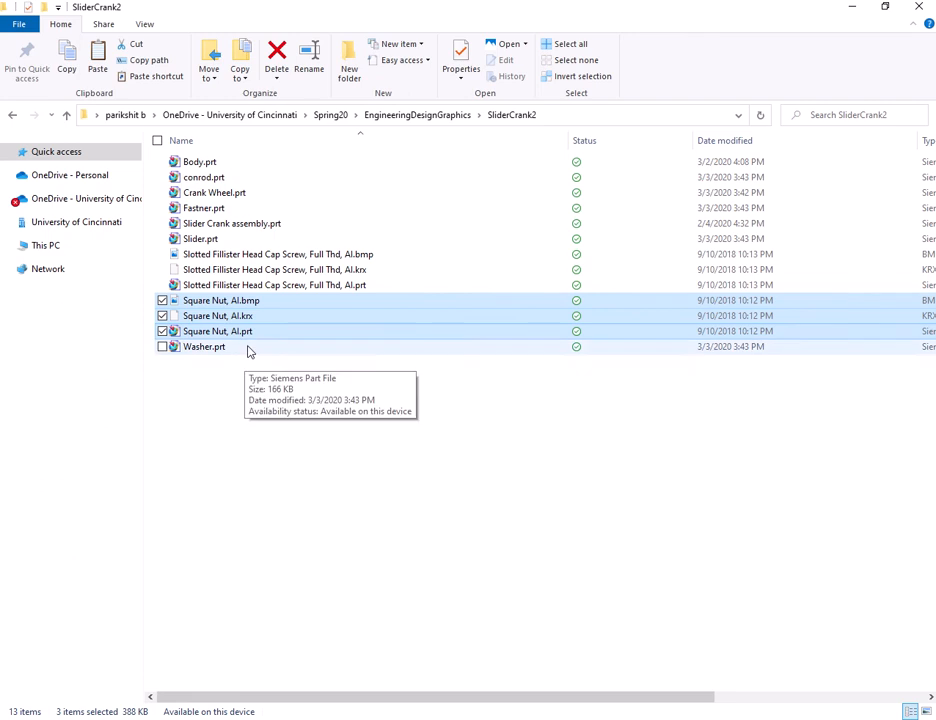
mouse_move(240, 330)
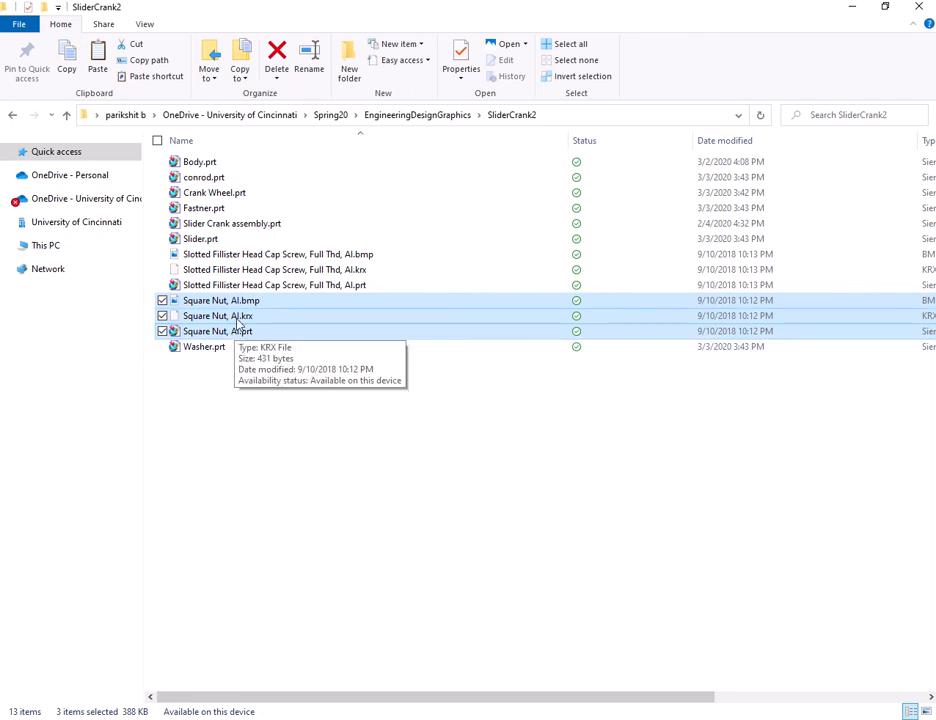
mouse_move(268, 344)
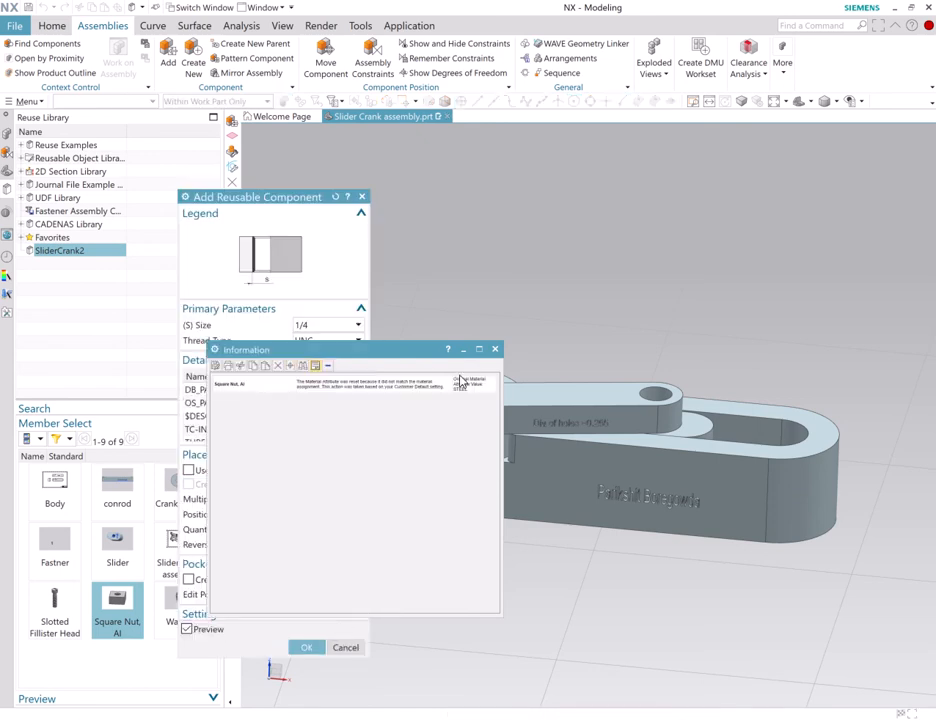
Dismiss the information box and choose the square nut's size for placement under the cap screw.
click(496, 348)
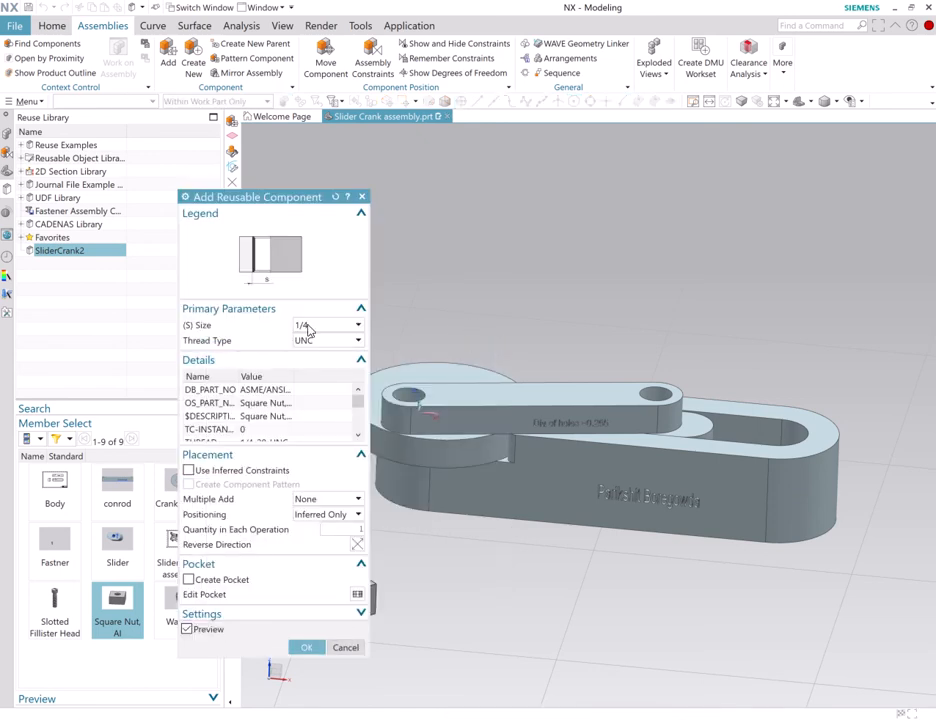
click(306, 648)
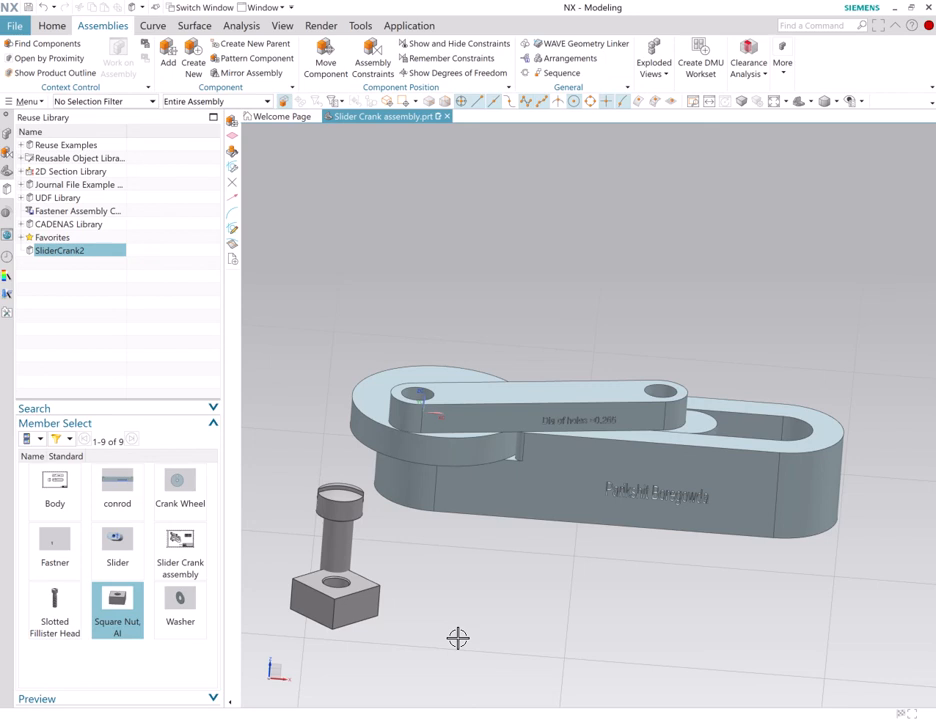
mouse_move(288, 576)
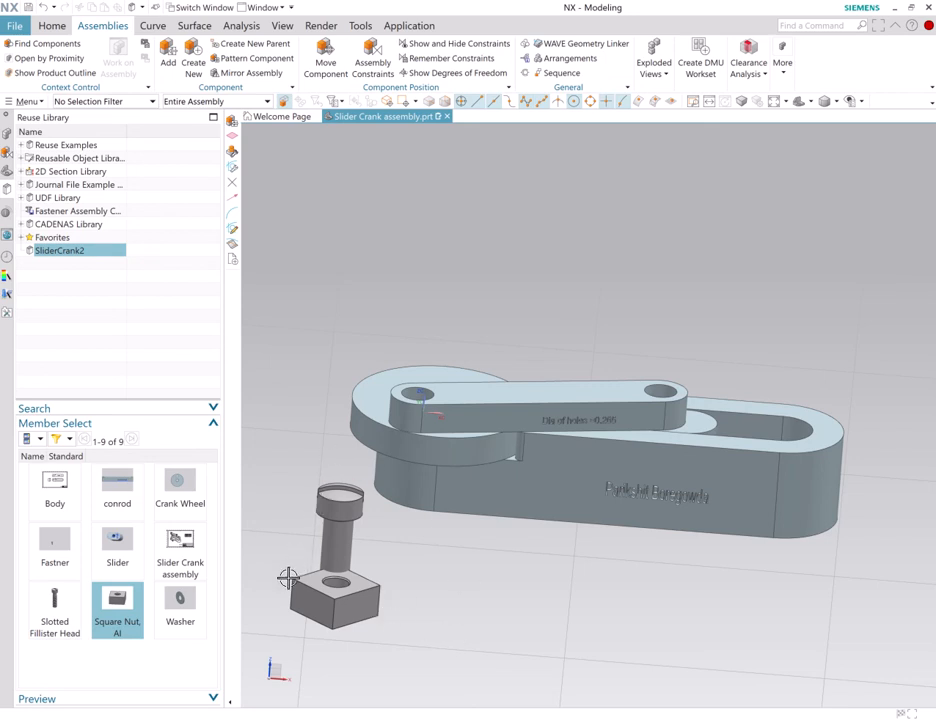
mouse_move(250, 600)
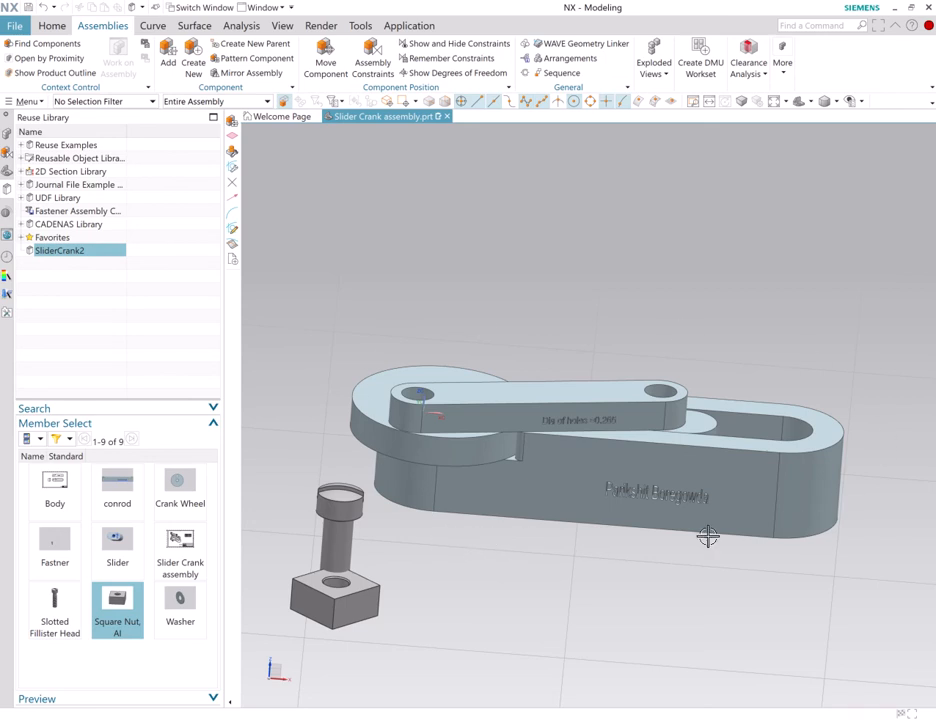
mouse_move(924, 494)
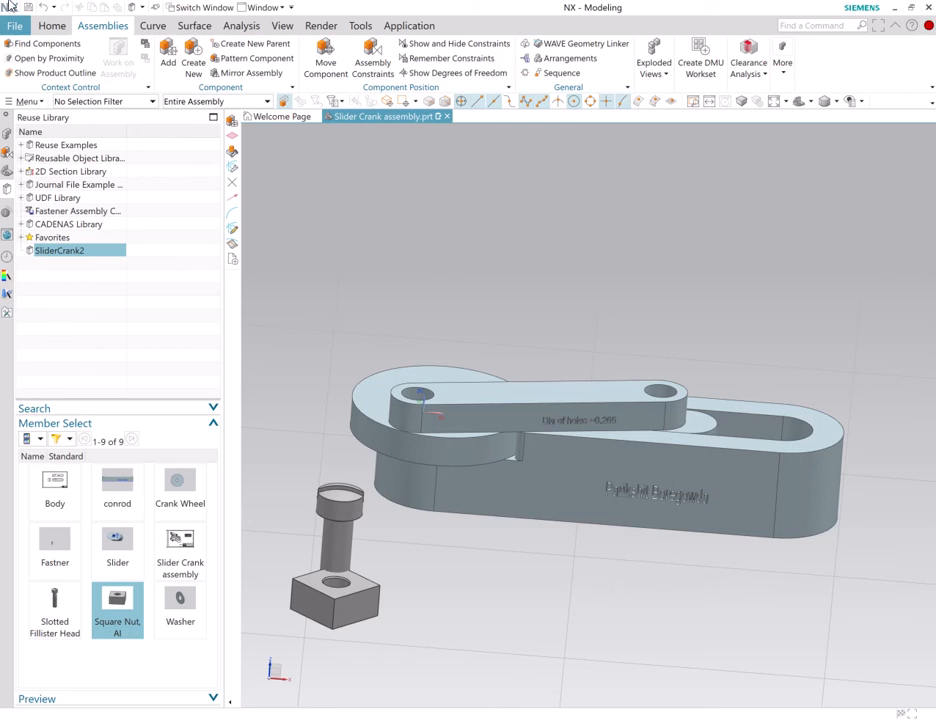
Bring up the File menu to reach Preferences > Assembly Load Options.
click(12, 24)
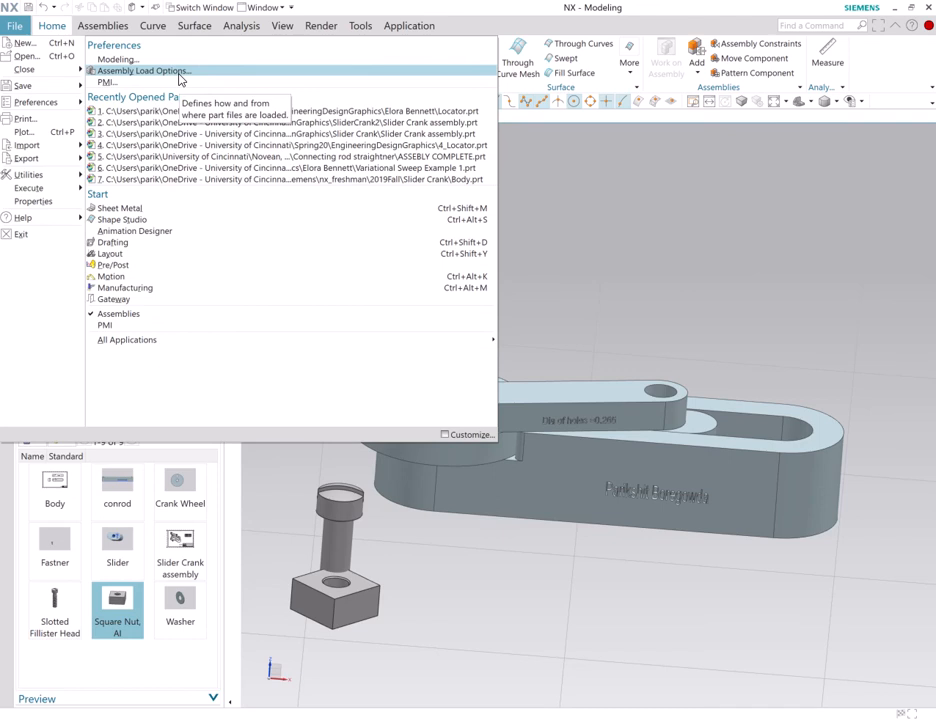
Review Assembly Load Options confirming Load is From Folder, then close the dialog.
click(156, 68)
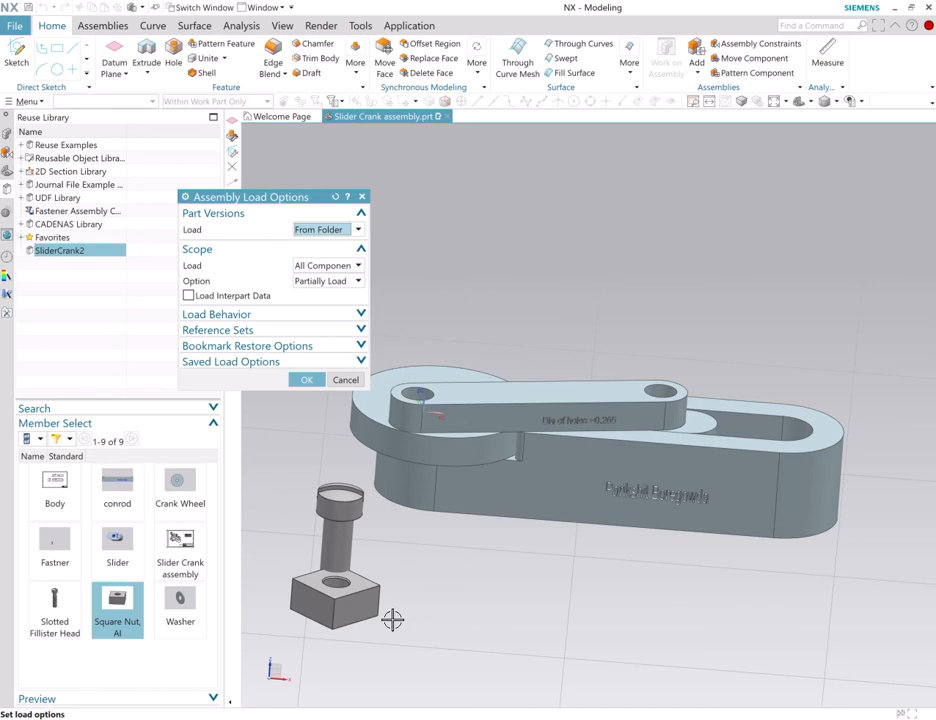
mouse_move(872, 426)
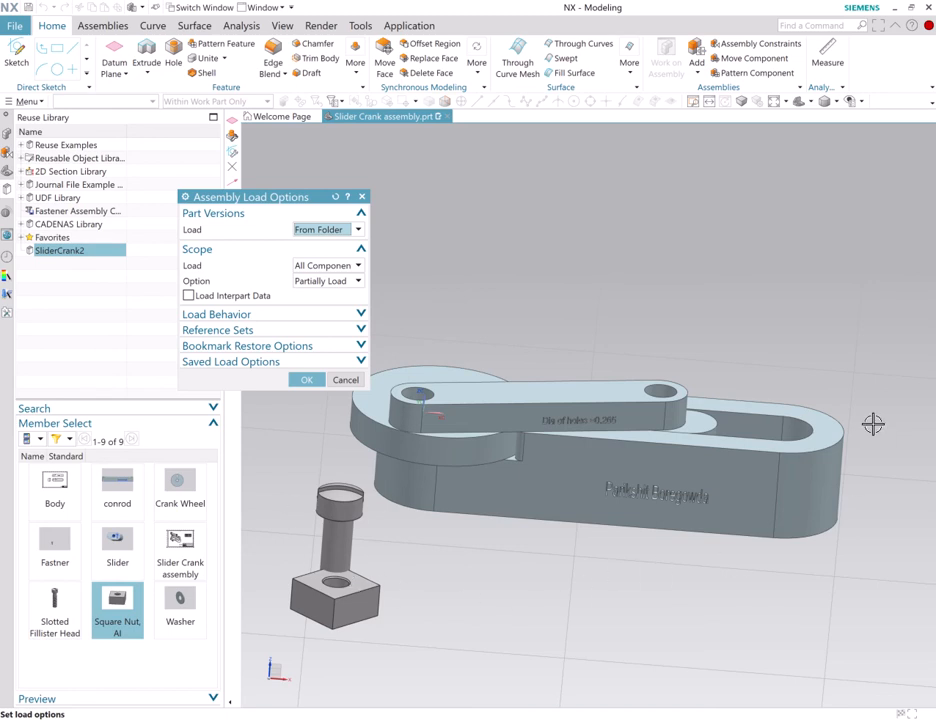
mouse_move(388, 540)
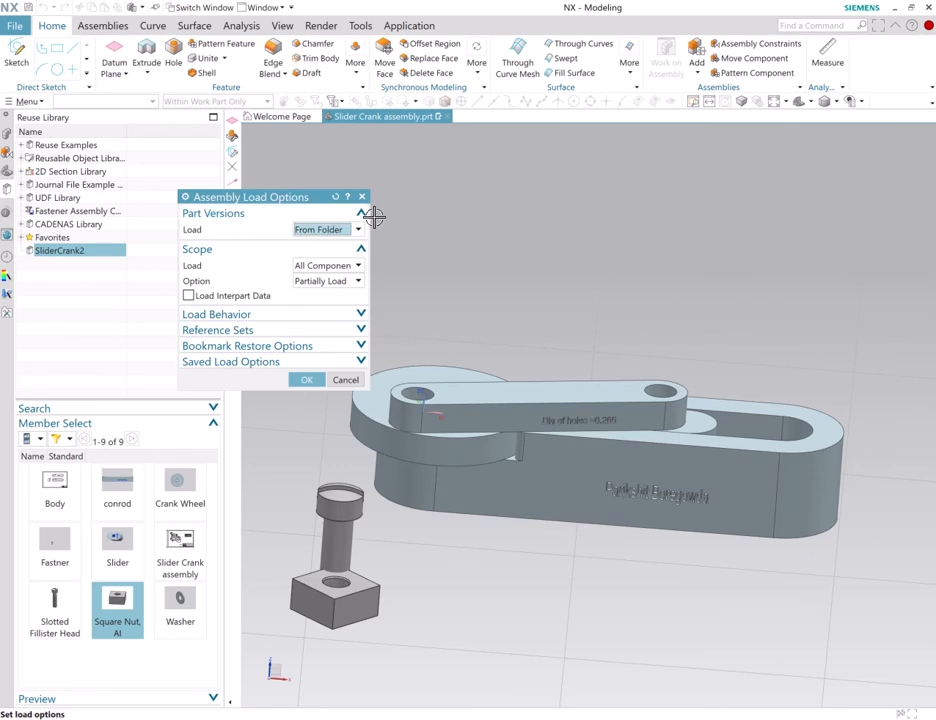
click(306, 380)
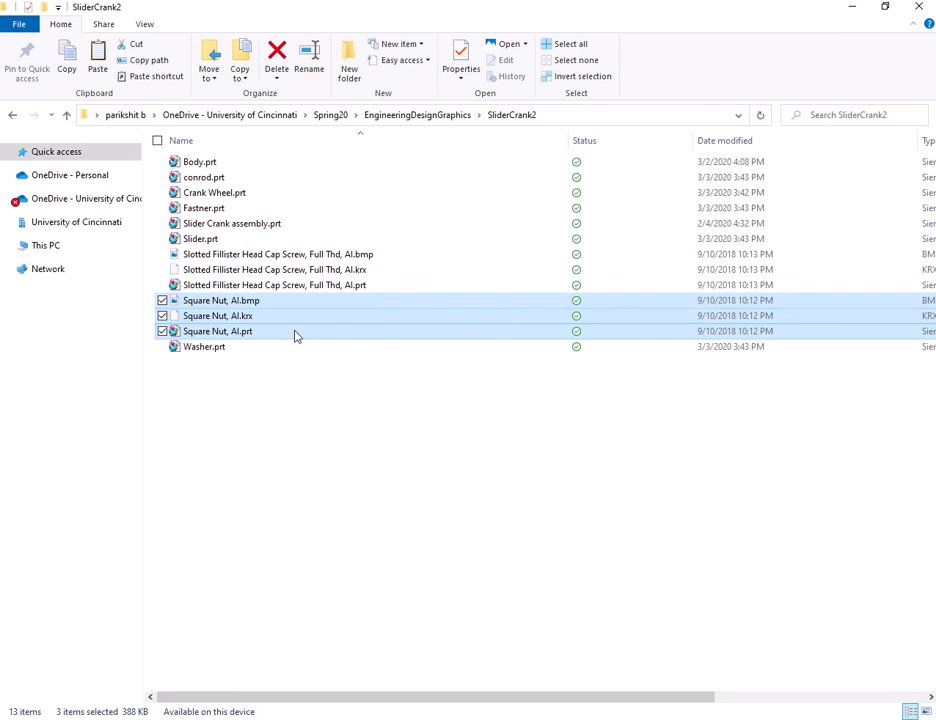
mouse_move(484, 436)
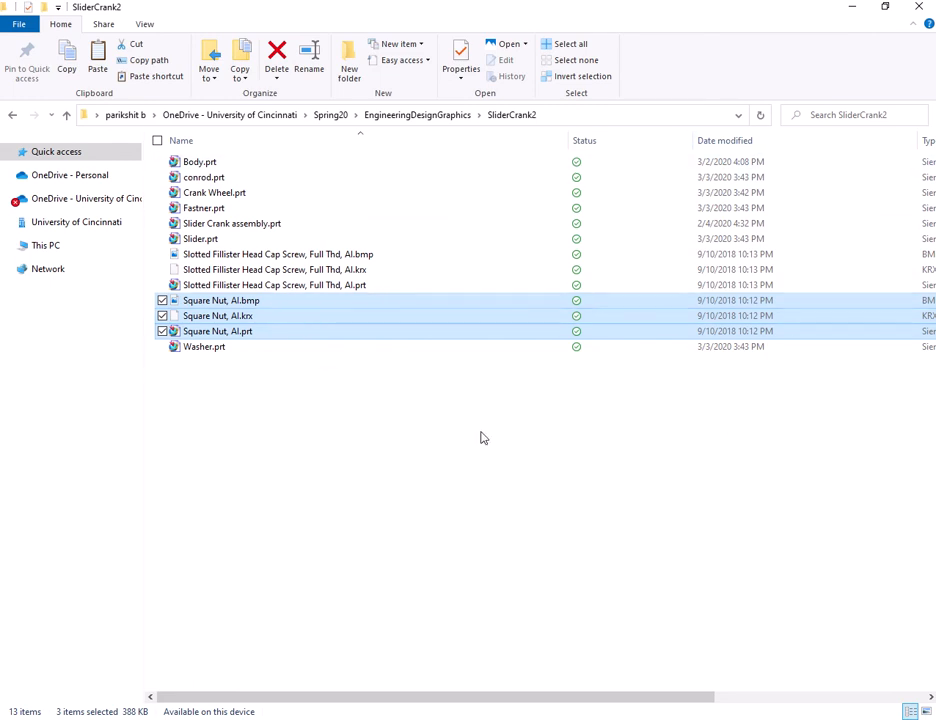